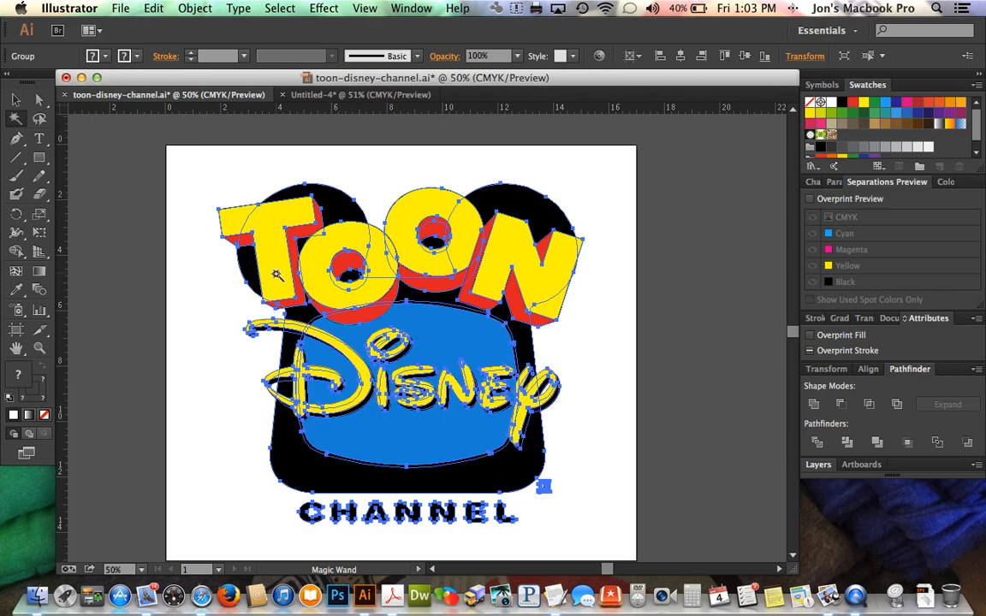
mouse_move(192, 326)
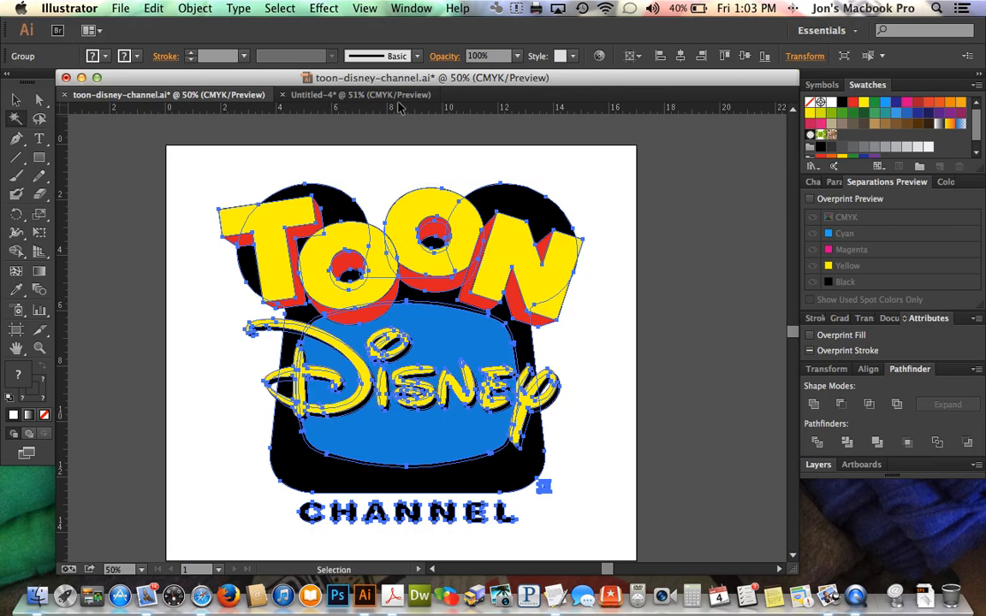
- Make the Untitled-4 copy of the Toon Disney logo the active document
left_click(359, 94)
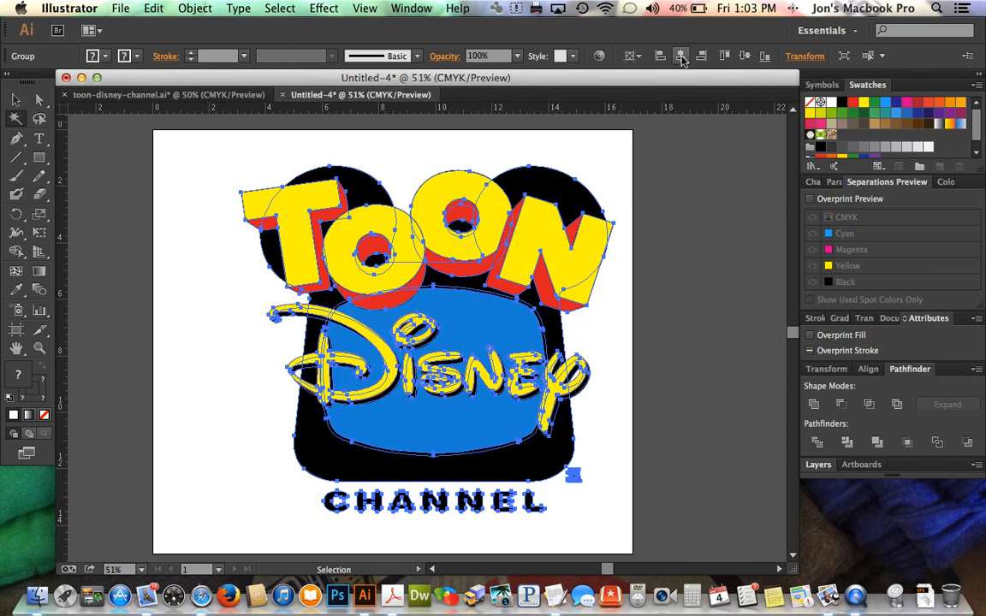
left_click(744, 56)
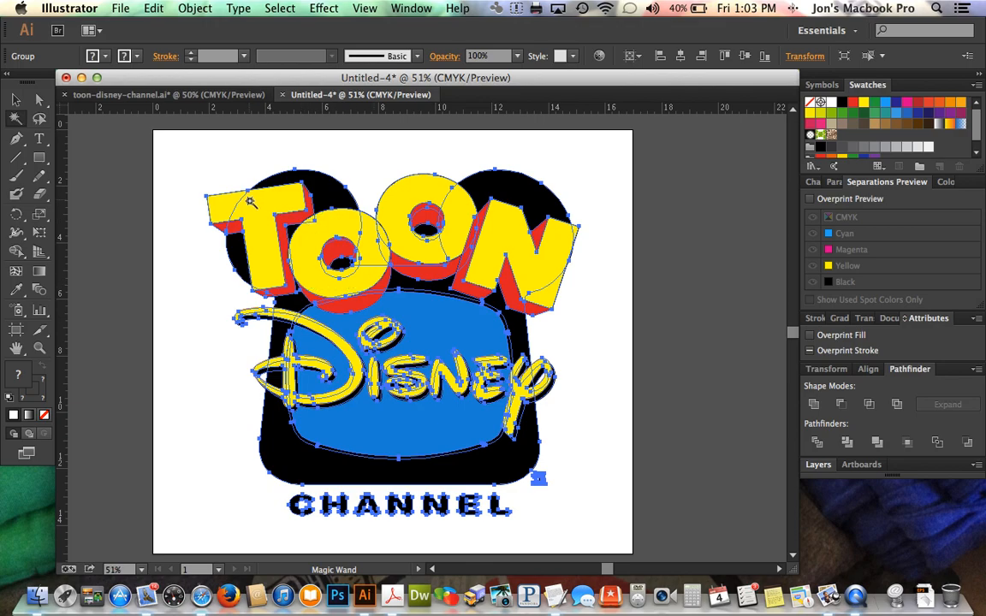
mouse_move(334, 272)
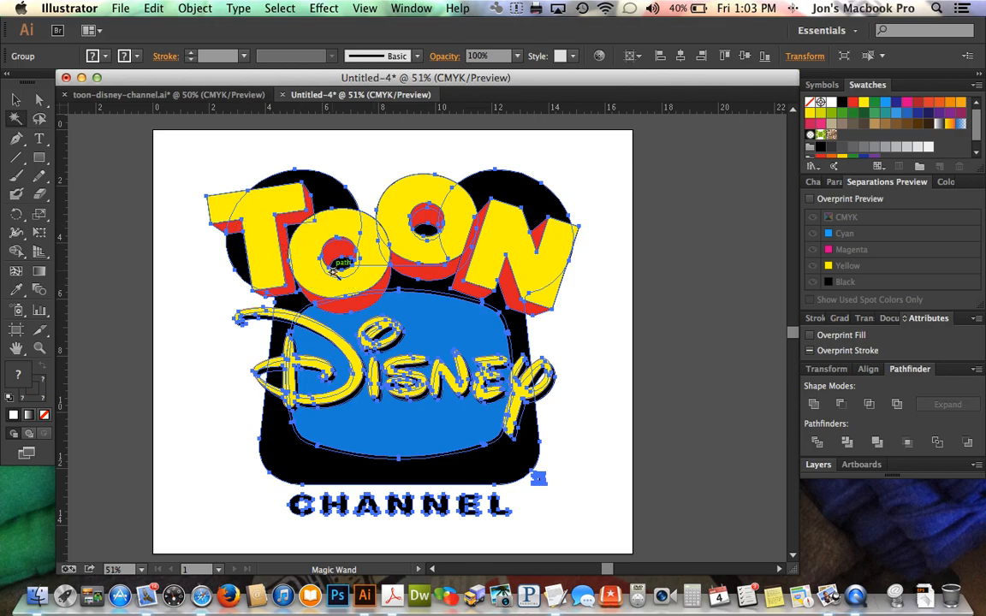
mouse_move(407, 428)
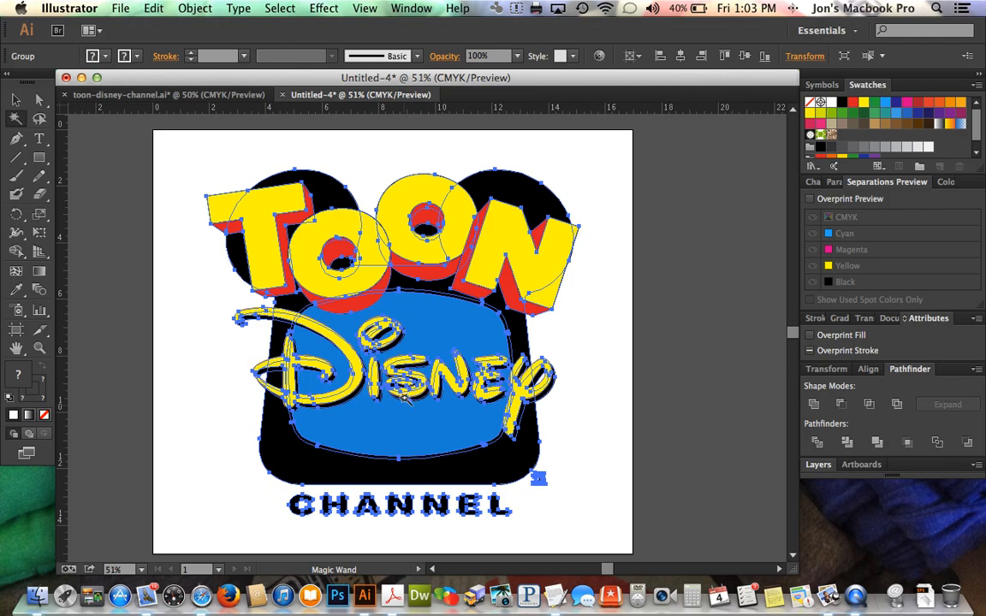
mouse_move(422, 305)
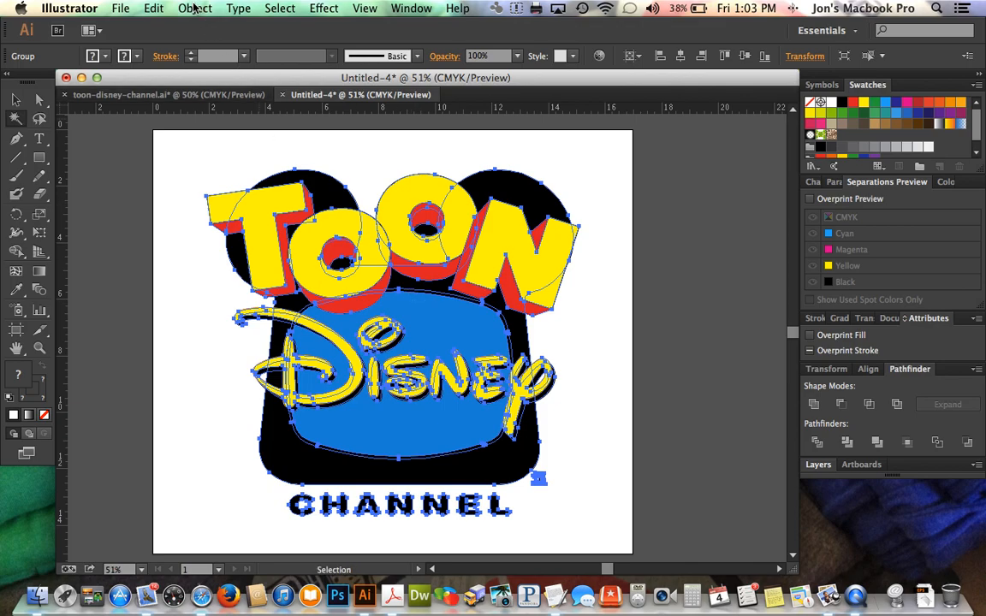
- Open the Object > Expand dialog for the selected logo, with Fill and Stroke checked
left_click(195, 8)
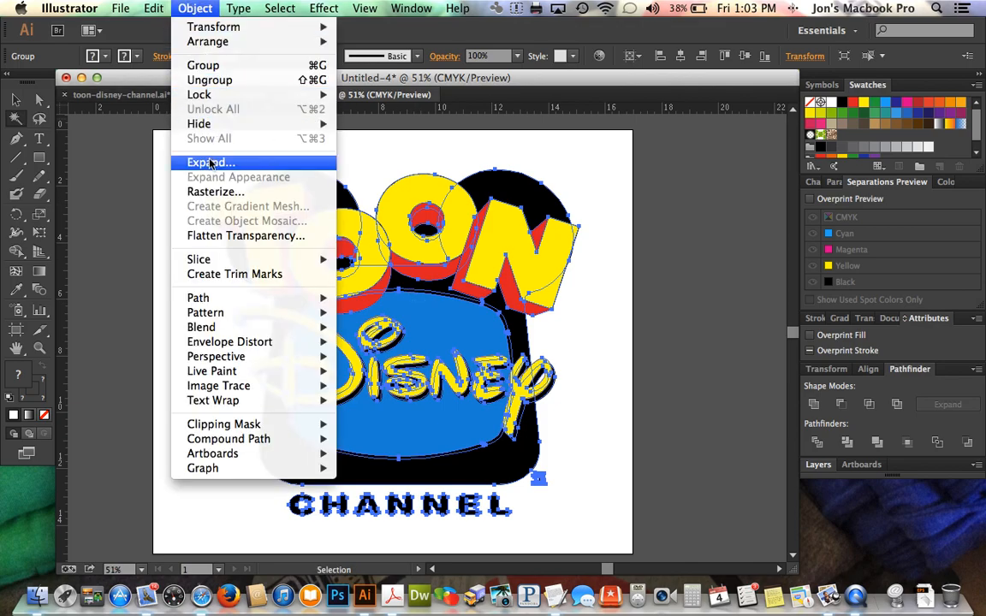
left_click(211, 162)
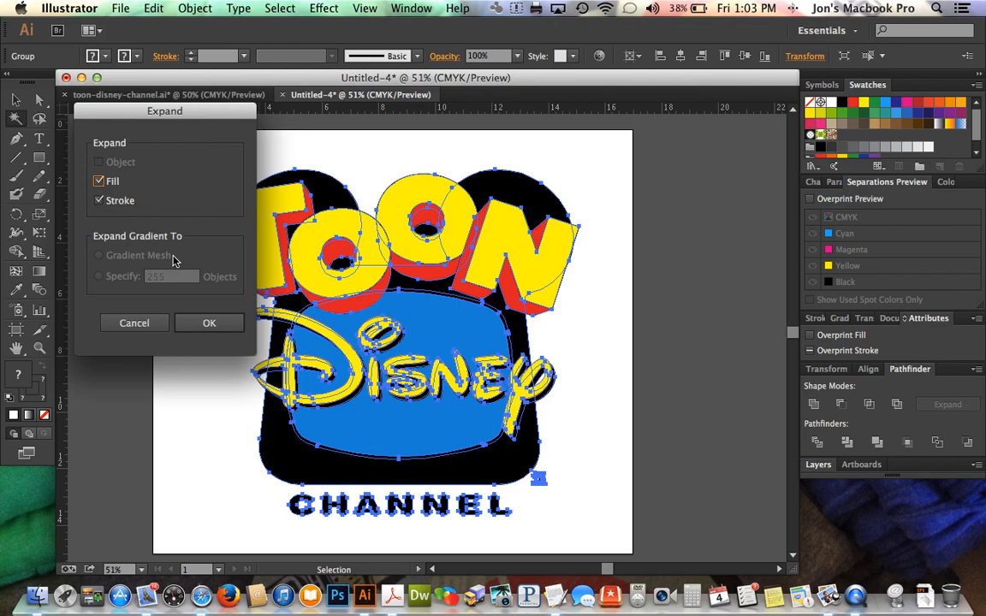
mouse_move(201, 312)
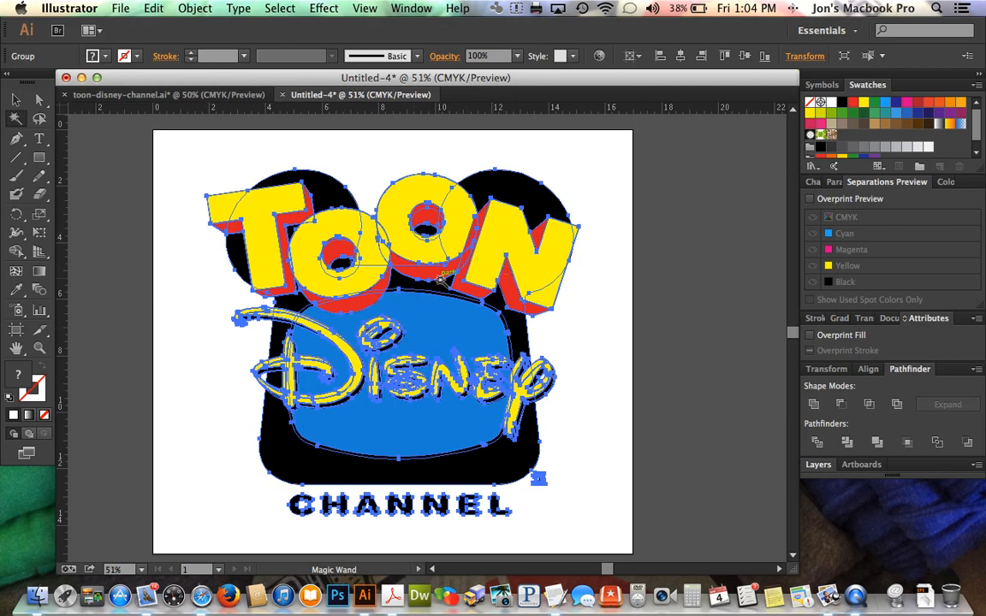
- Apply Pathfinder Merge to the expanded logo's overlapping same-colour shapes
left_click(410, 8)
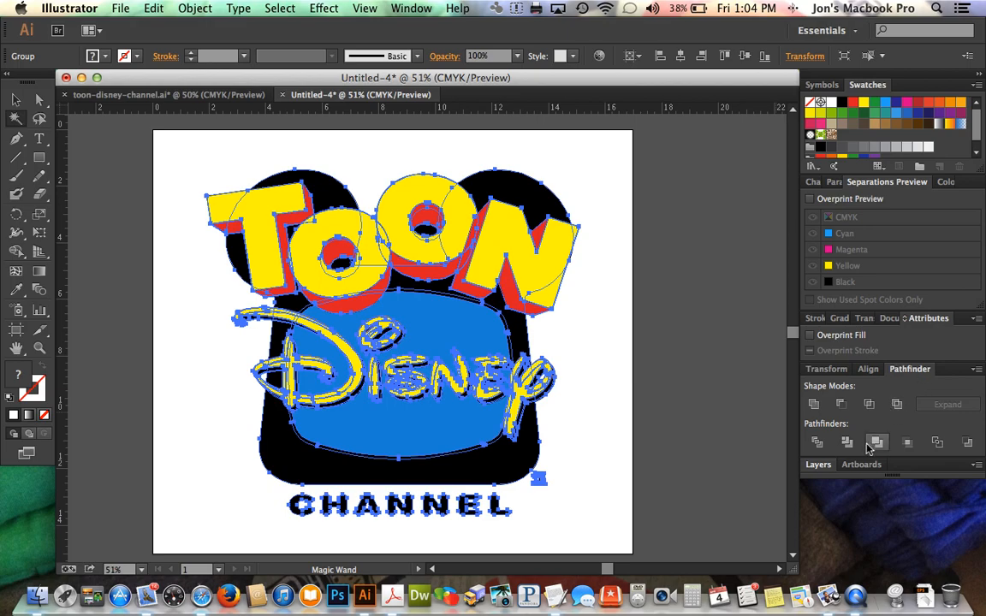
mouse_move(814, 403)
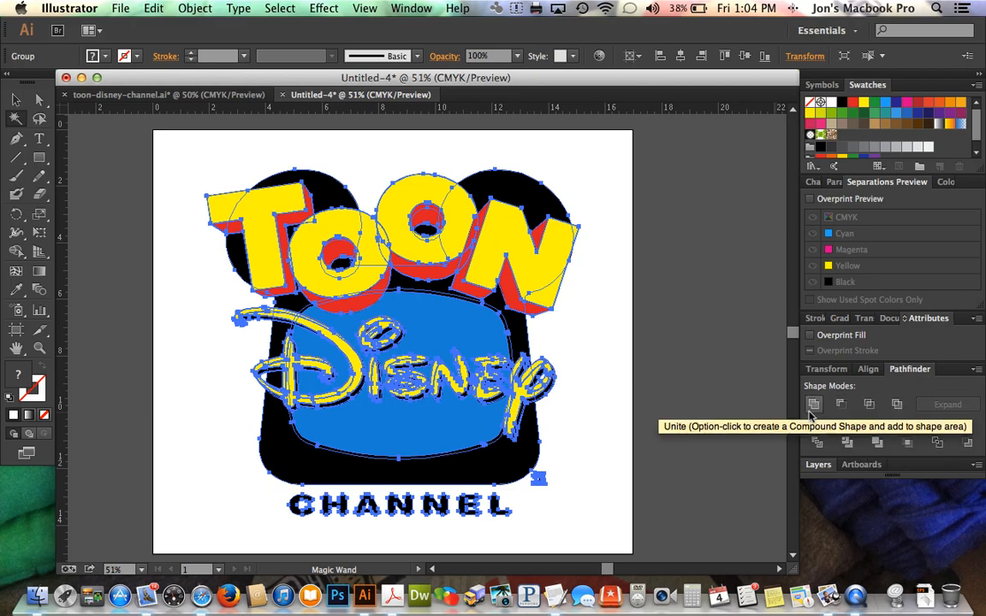
mouse_move(877, 443)
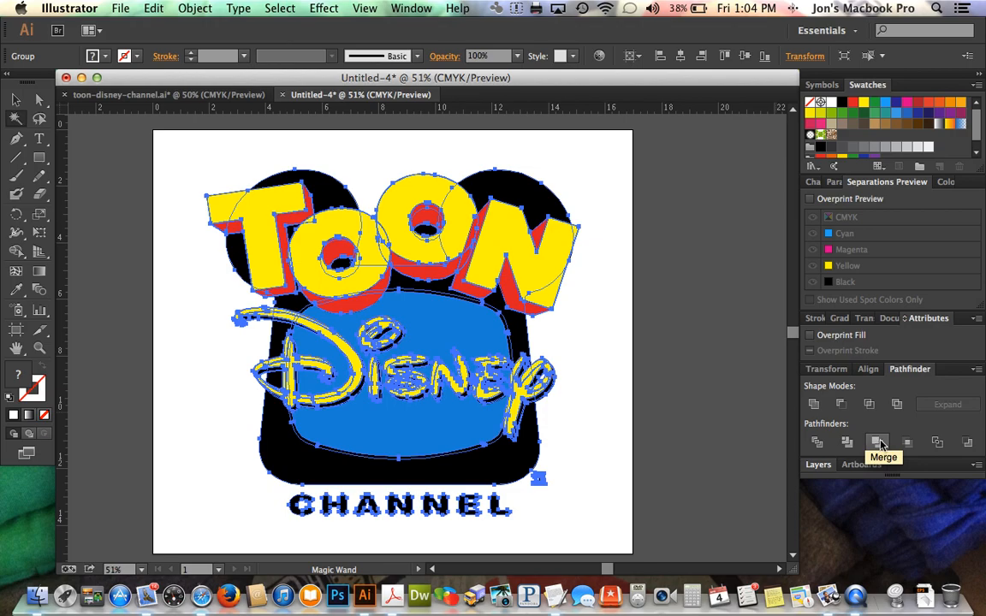
left_click(877, 442)
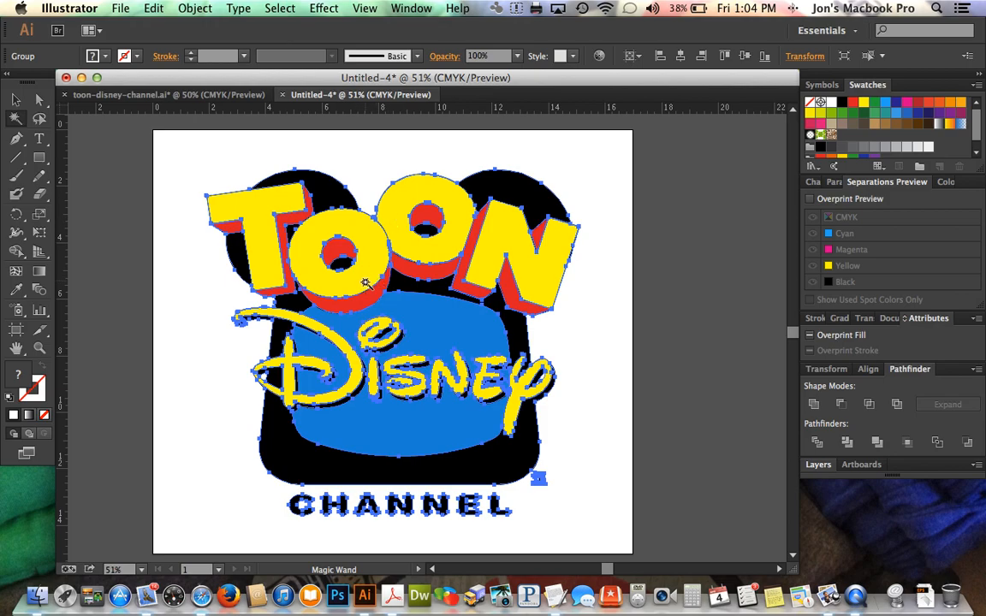
mouse_move(376, 259)
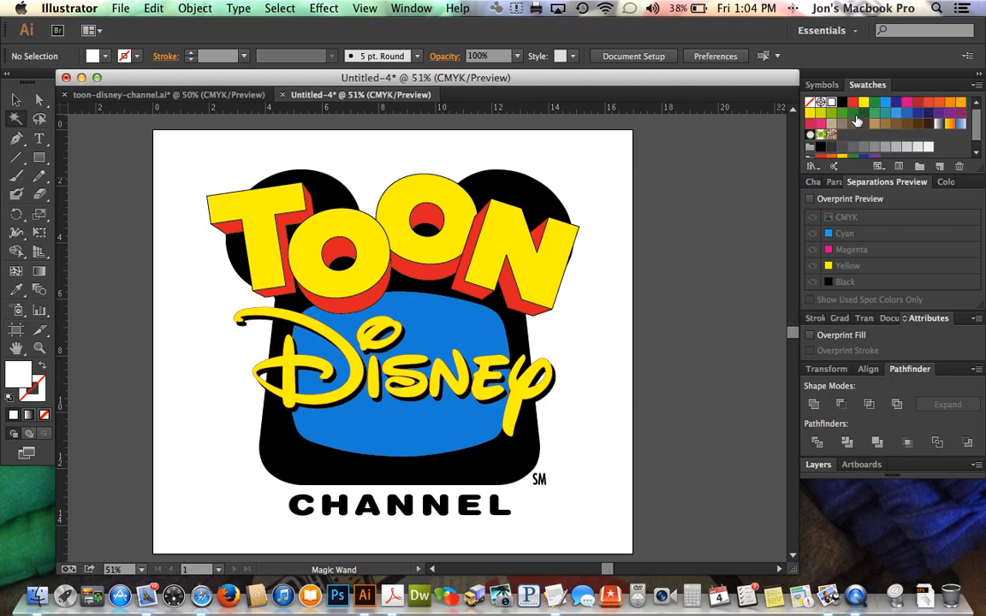
mouse_move(841, 117)
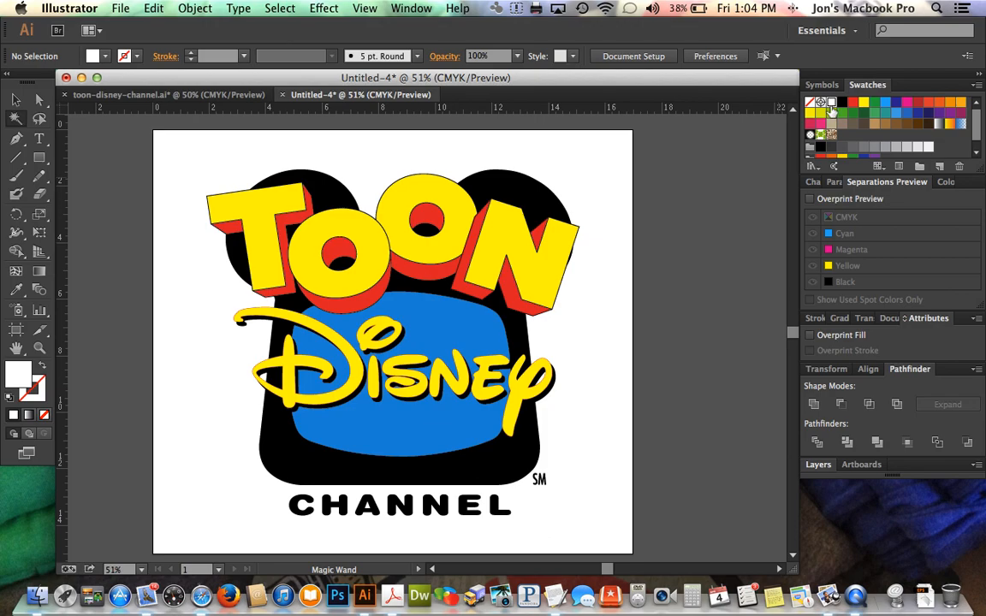
mouse_move(831, 102)
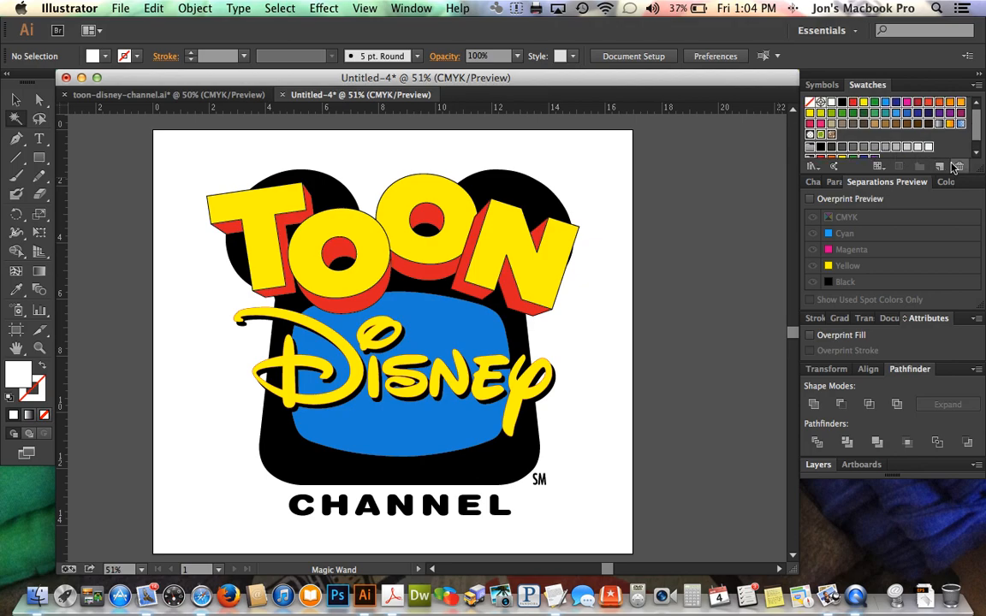
- Delete all selected swatches from the Swatches panel and confirm Yes
left_click(958, 167)
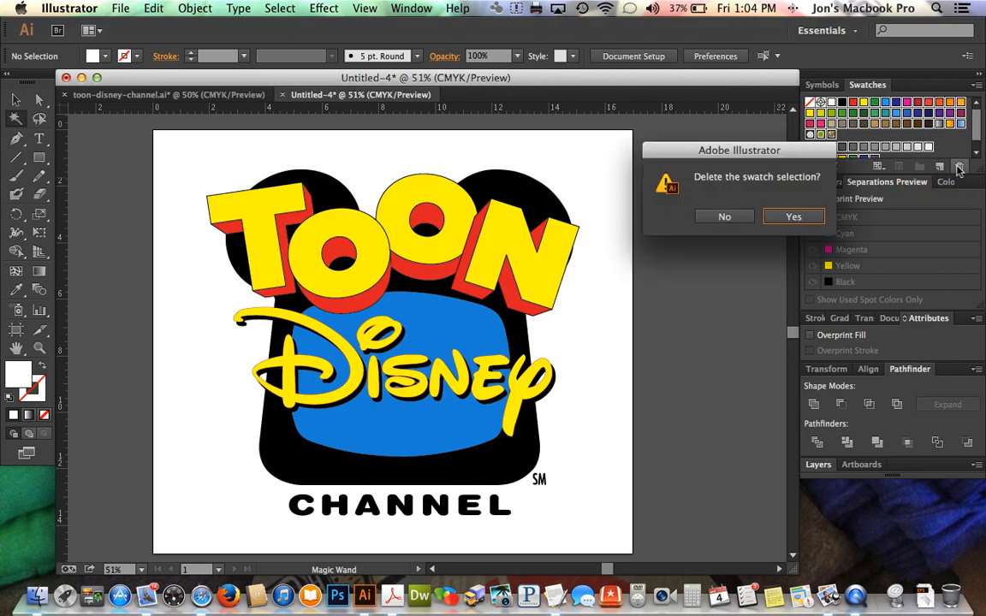
left_click(792, 216)
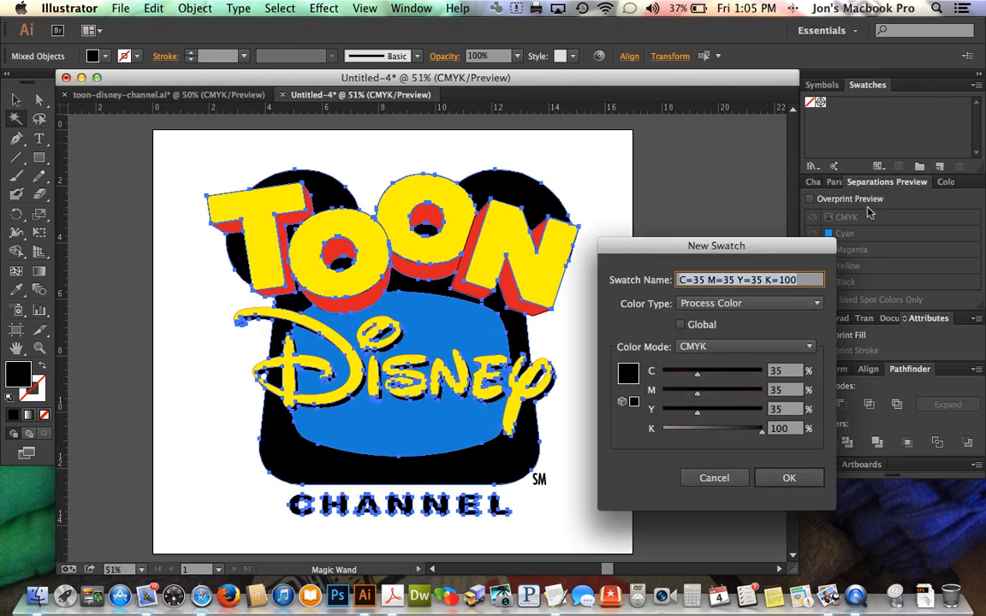
- Create a spot colour swatch named 'spot black' (C=35 M=35 Y=35 K=100)
type("spot black")
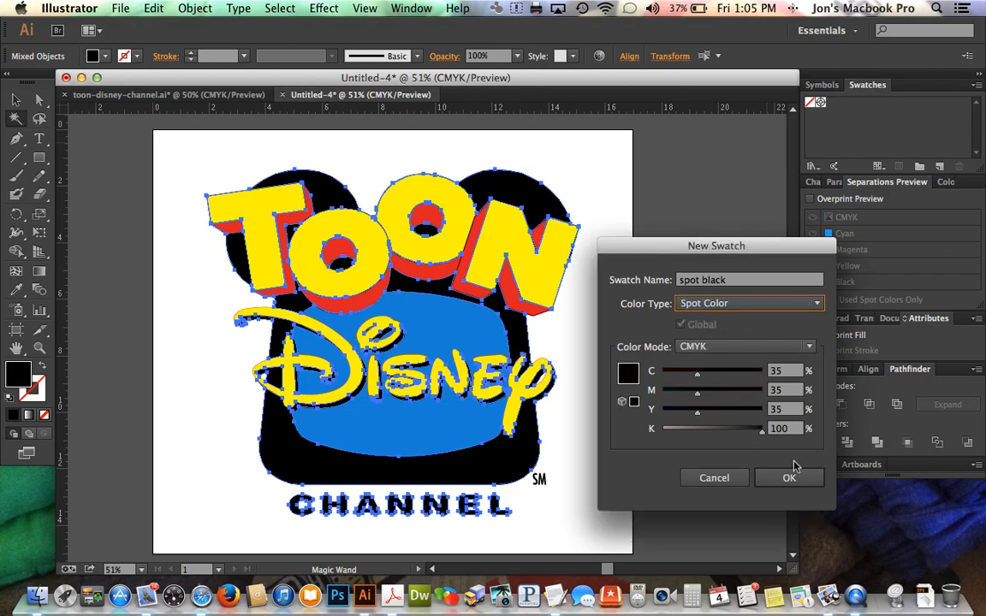
left_click(788, 478)
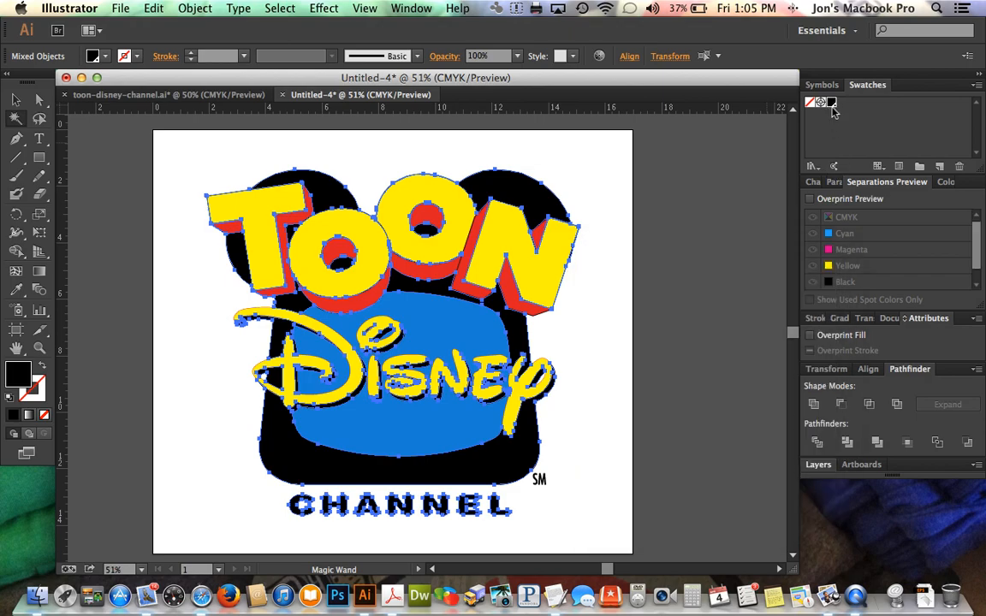
mouse_move(685, 277)
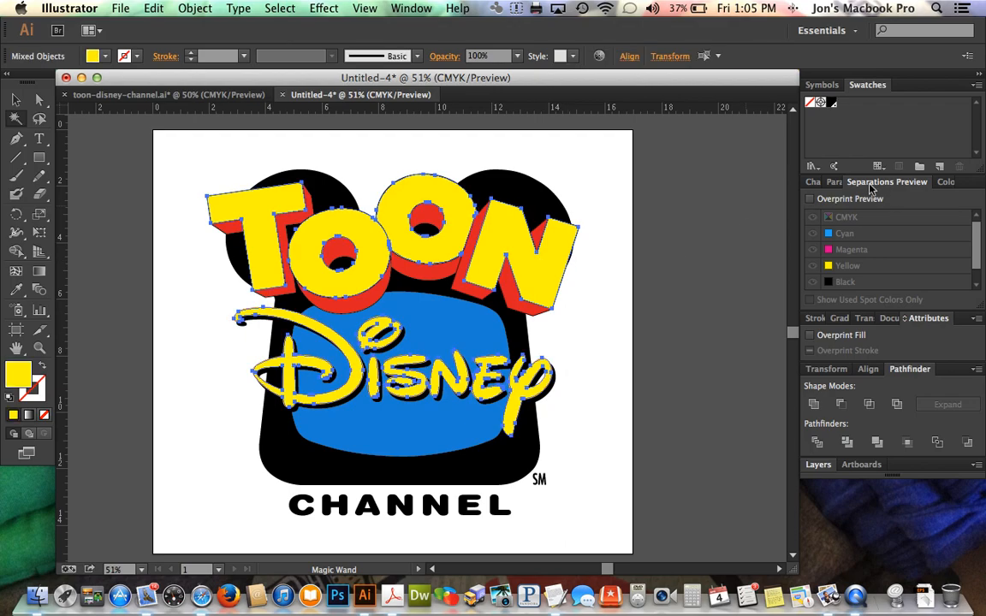
- Create 'spot yellow', 'spot blue' and 'spot red' swatches, then deselect all artwork
left_click(939, 166)
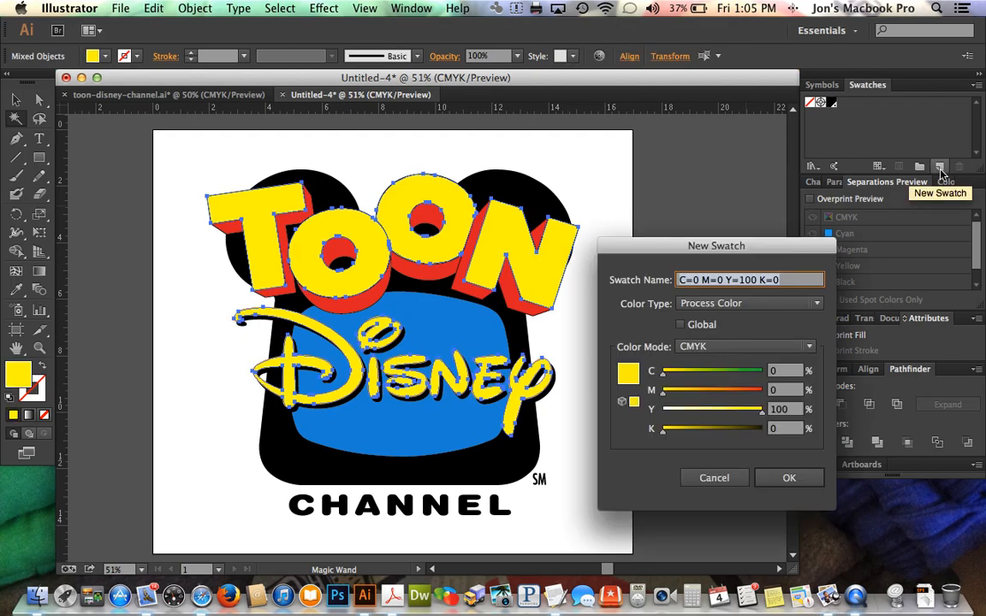
type("spot ye")
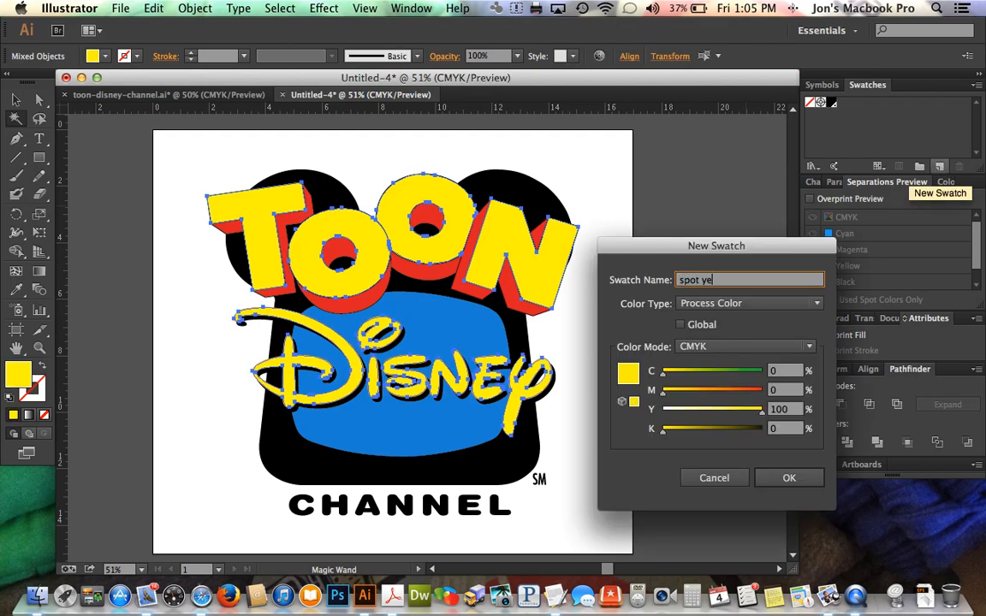
left_click(788, 478)
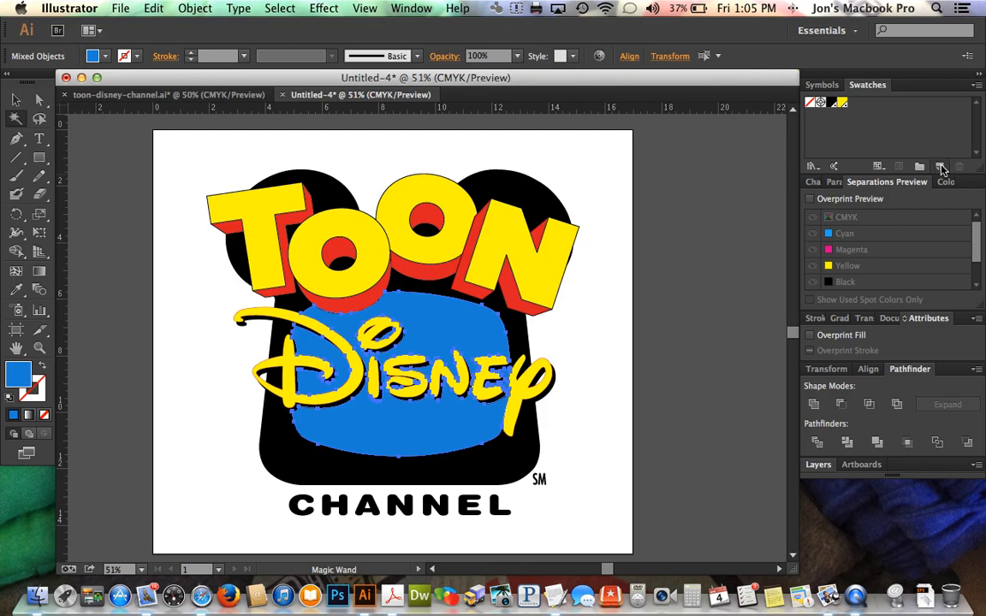
left_click(939, 166)
type("spot blue")
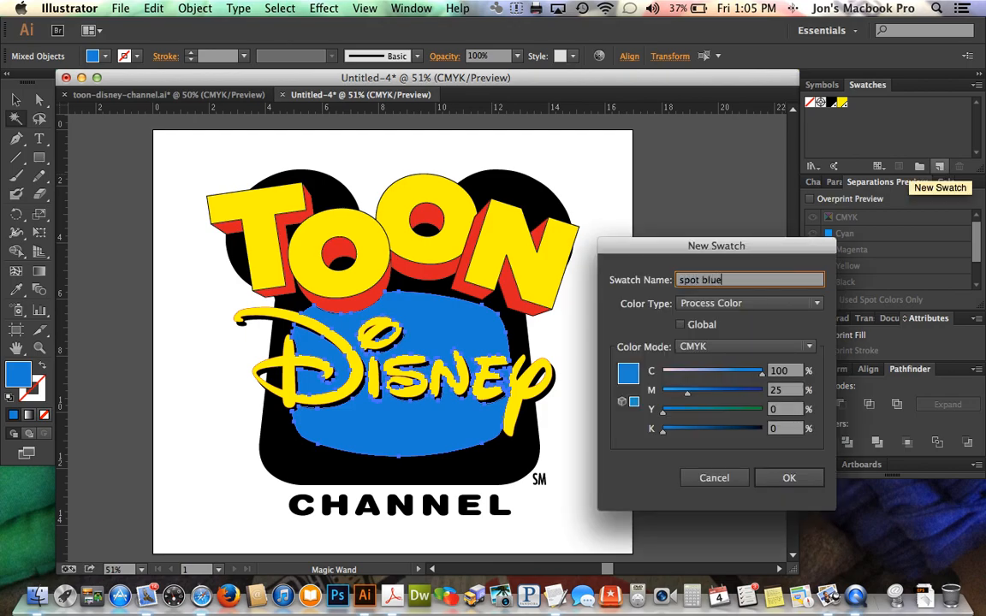
left_click(788, 477)
type("s")
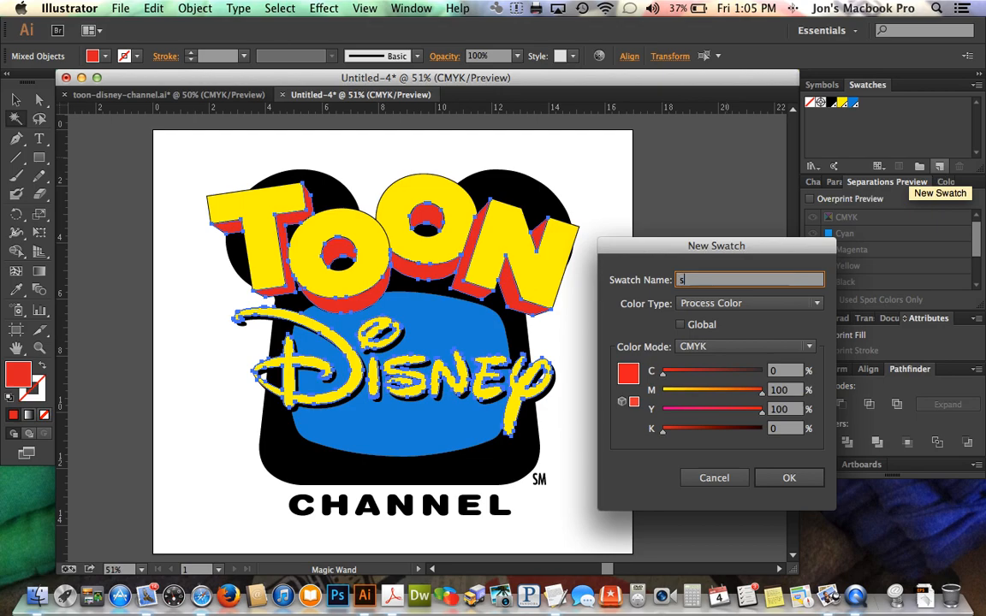
type("pot red")
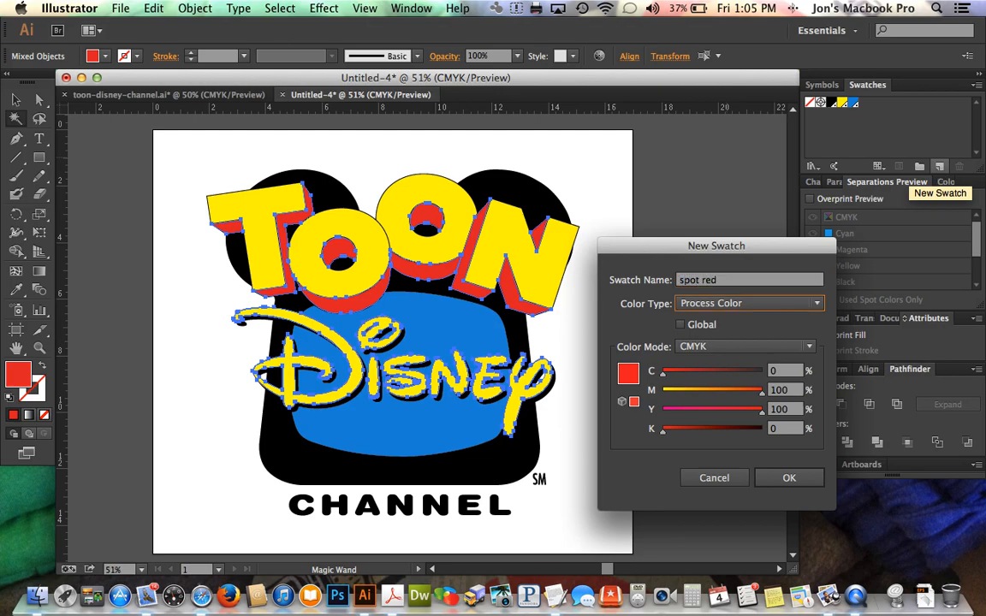
left_click(787, 477)
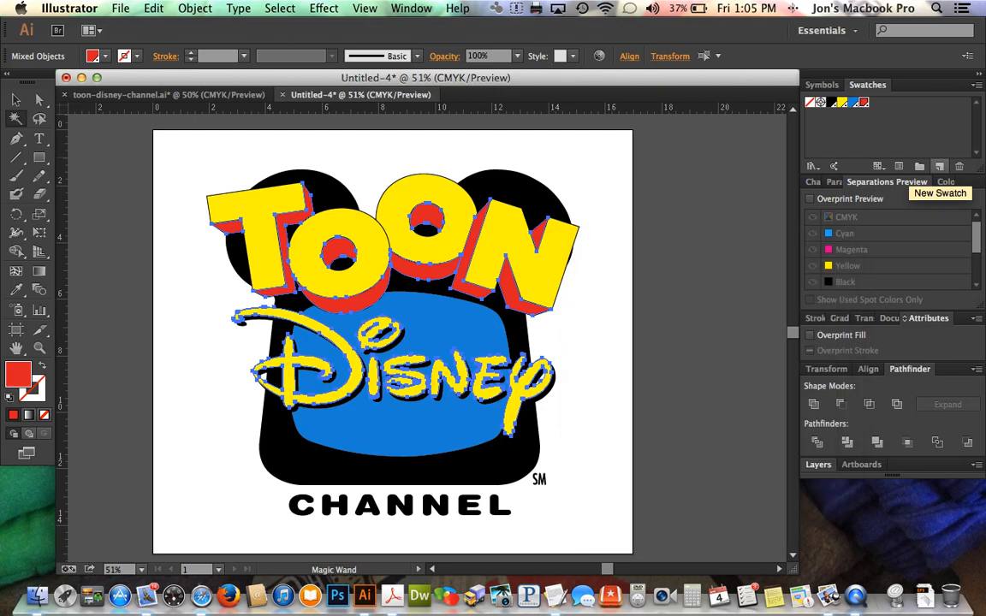
left_click(588, 252)
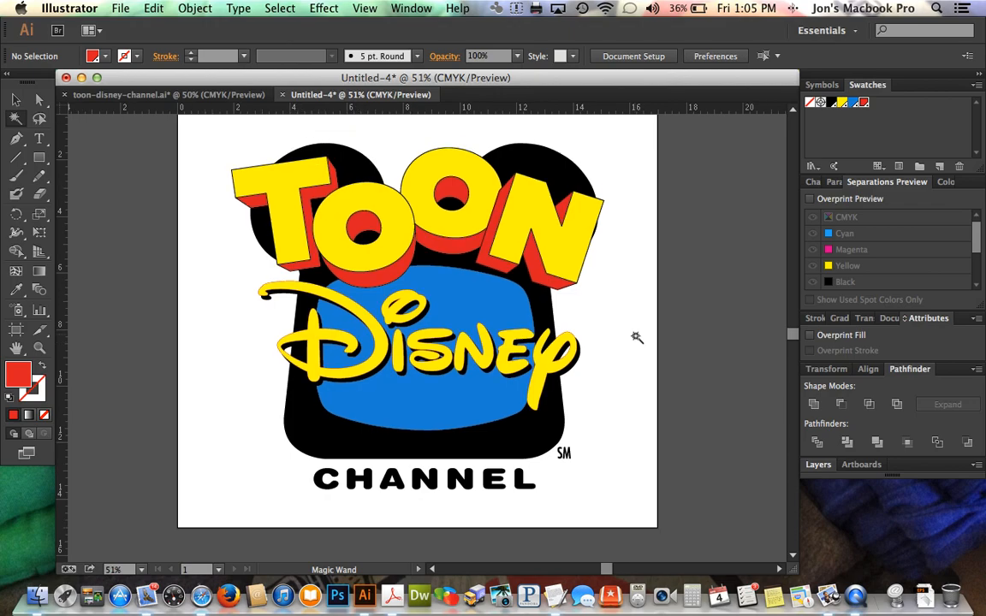
- Show Separations Preview with Overprint Preview on, listing the four spot plates
left_click(411, 8)
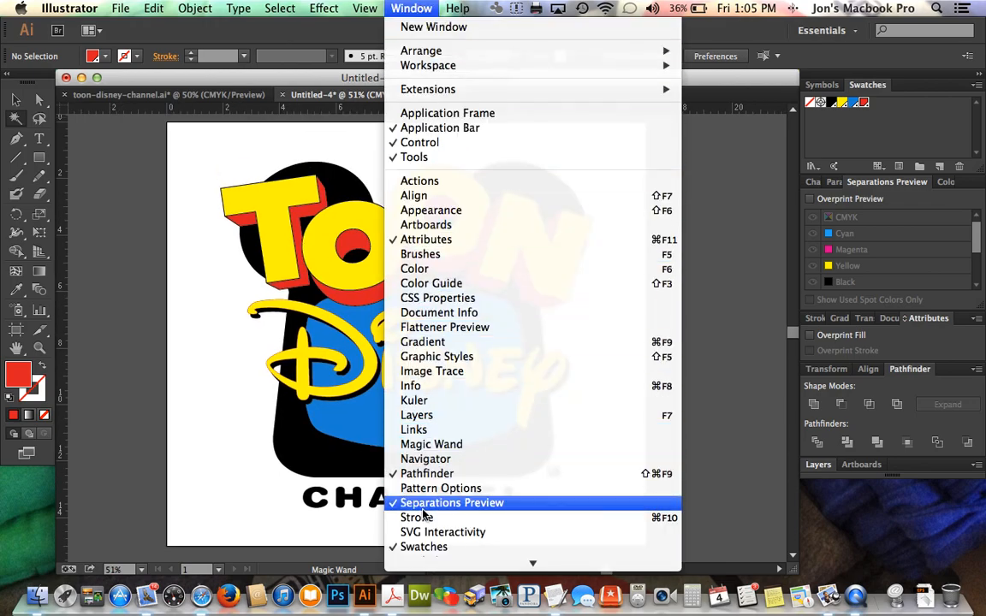
mouse_move(461, 502)
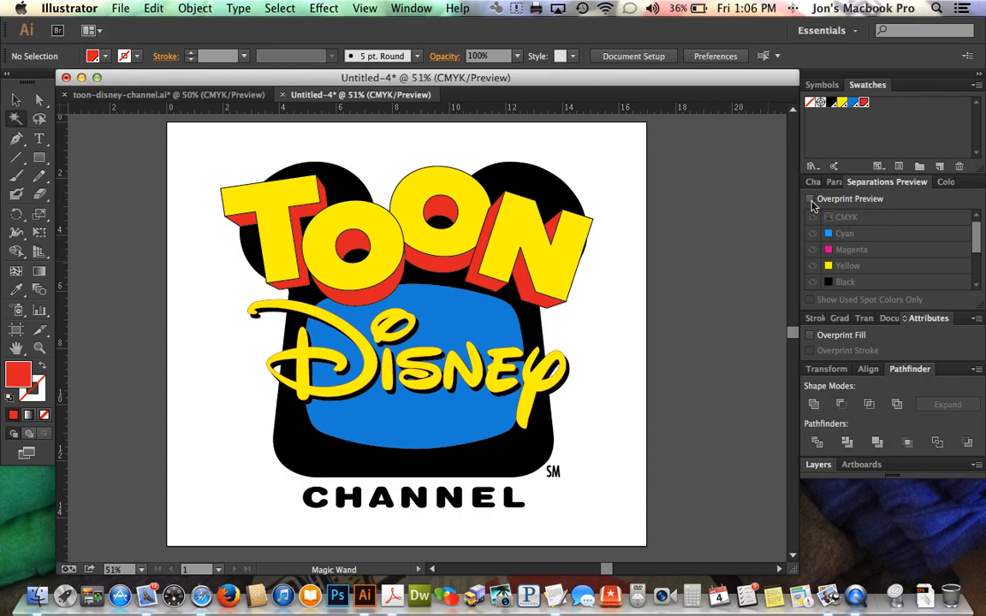
left_click(809, 197)
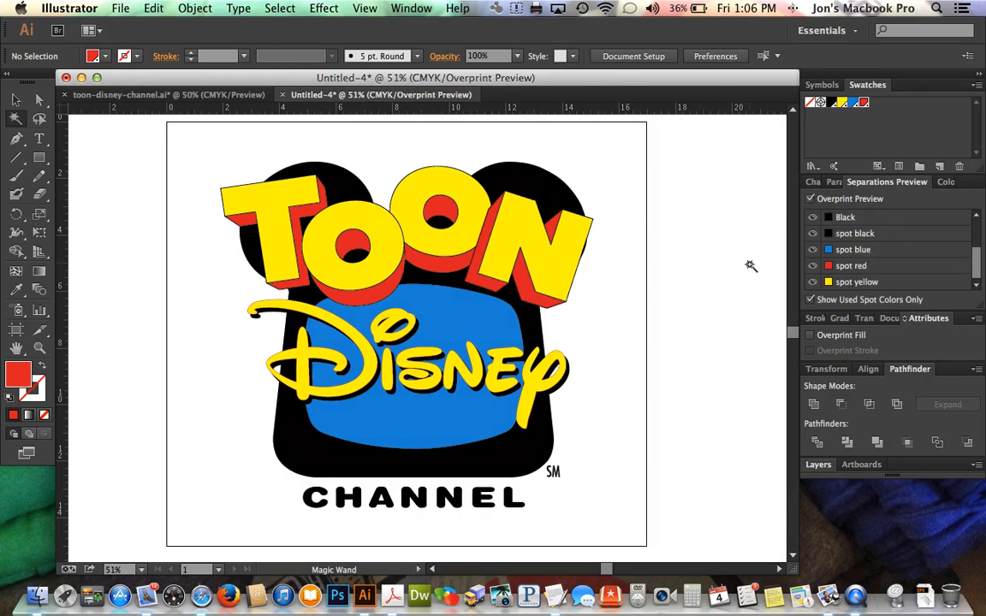
mouse_move(737, 259)
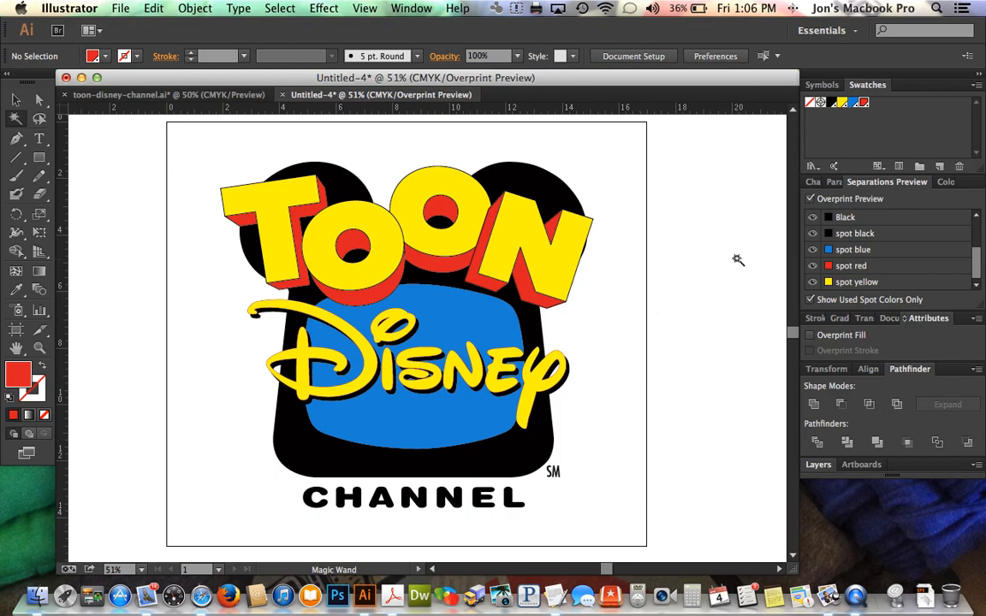
left_click(813, 216)
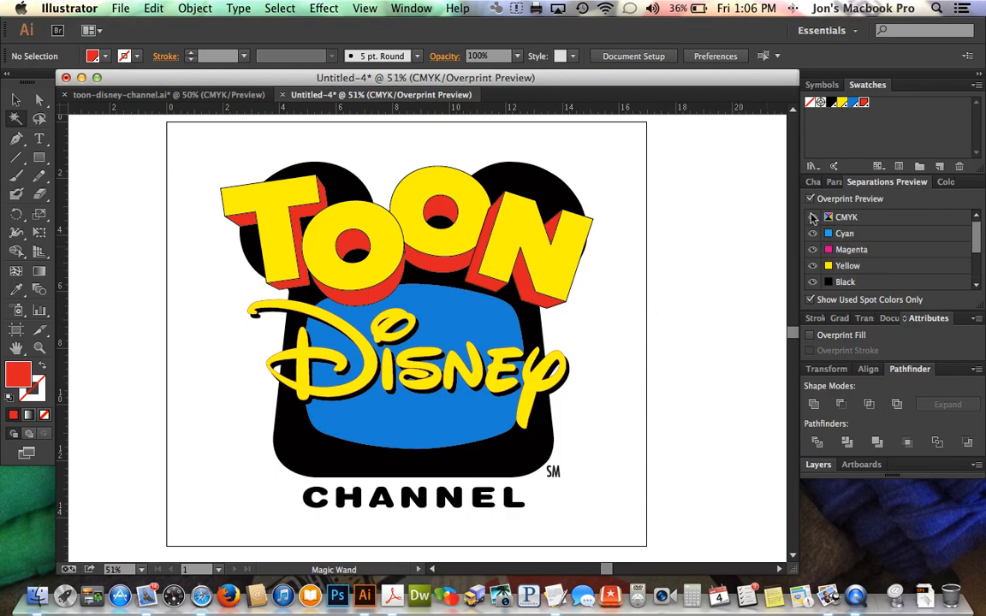
left_click(813, 216)
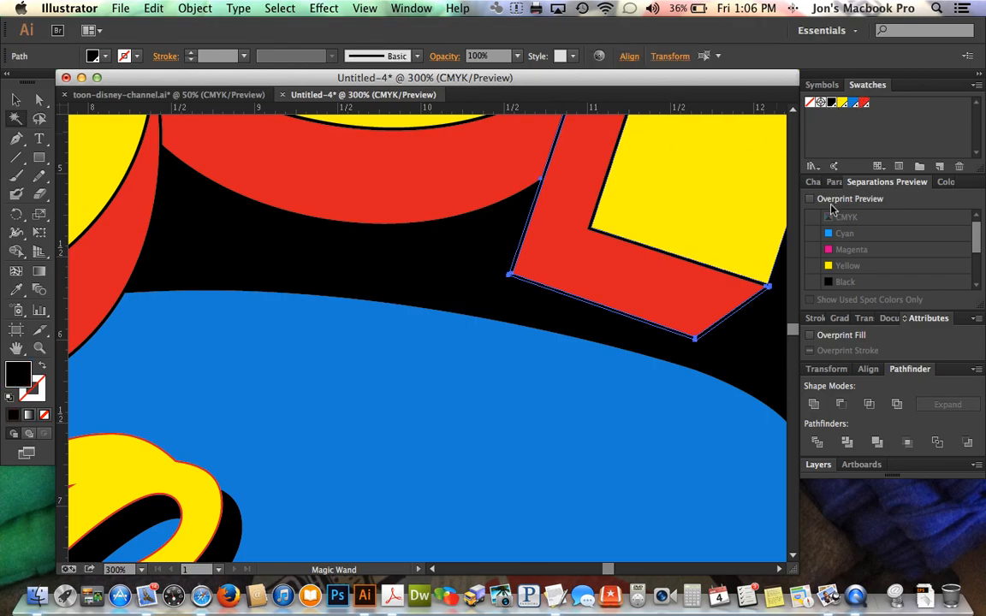
left_click(809, 197)
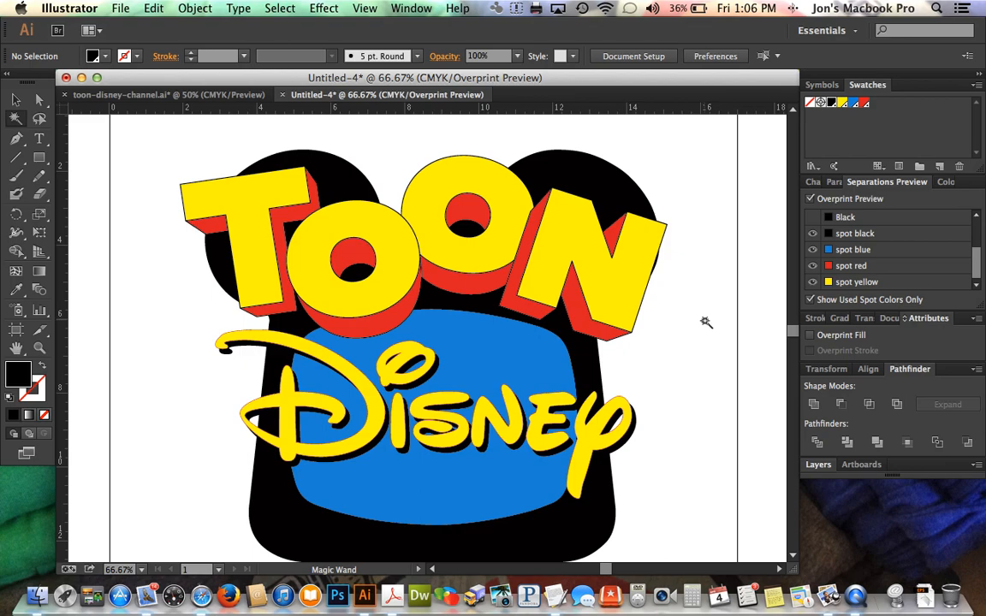
mouse_move(722, 340)
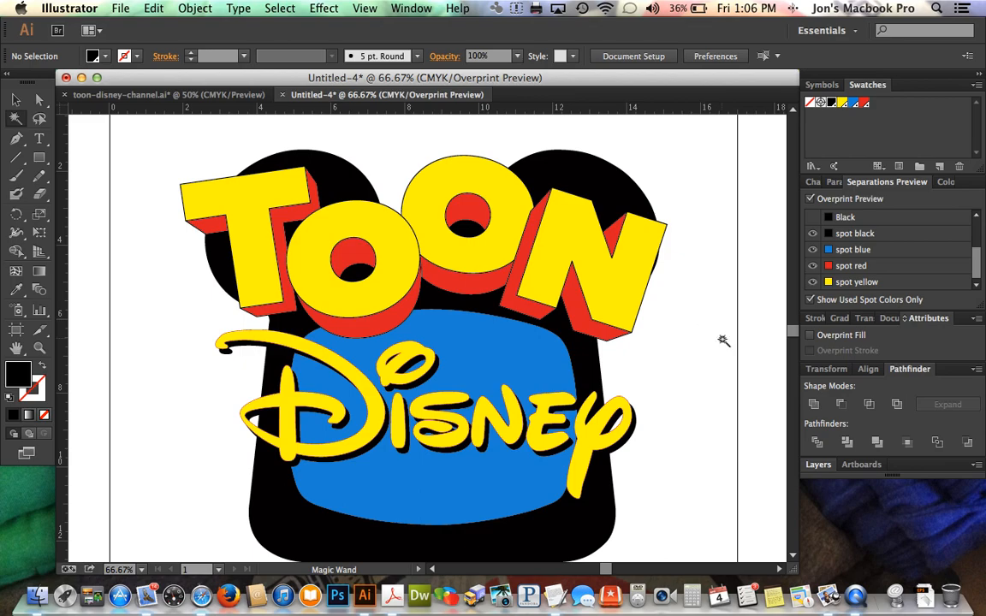
scroll("down", 3)
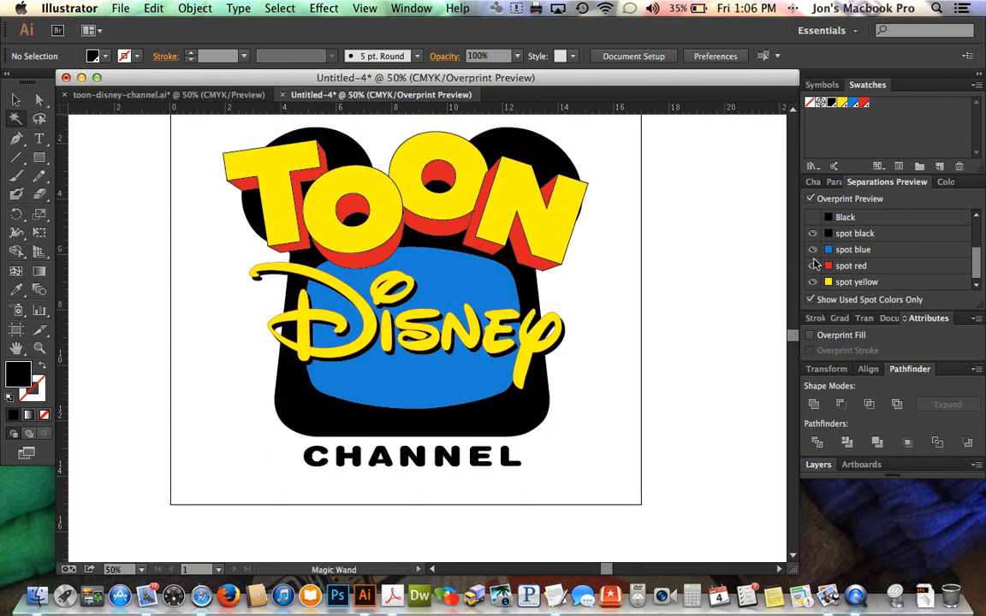
left_click(811, 265)
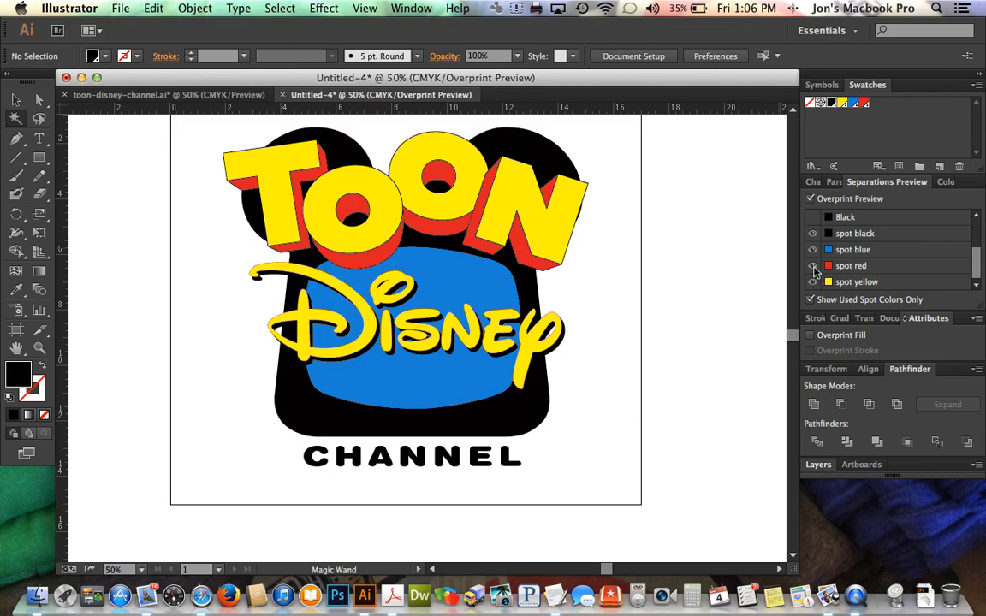
left_click(812, 265)
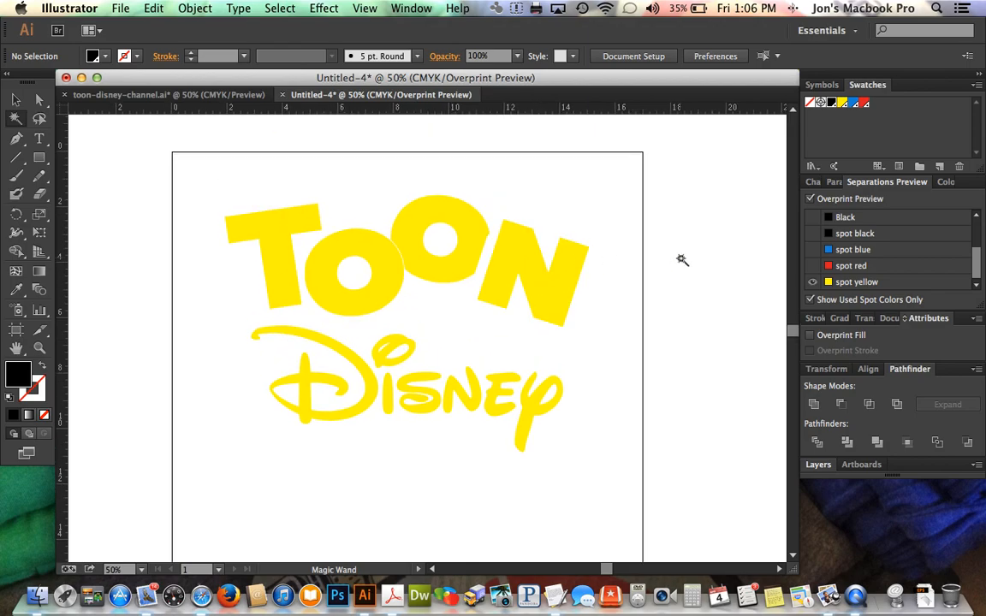
left_click(812, 265)
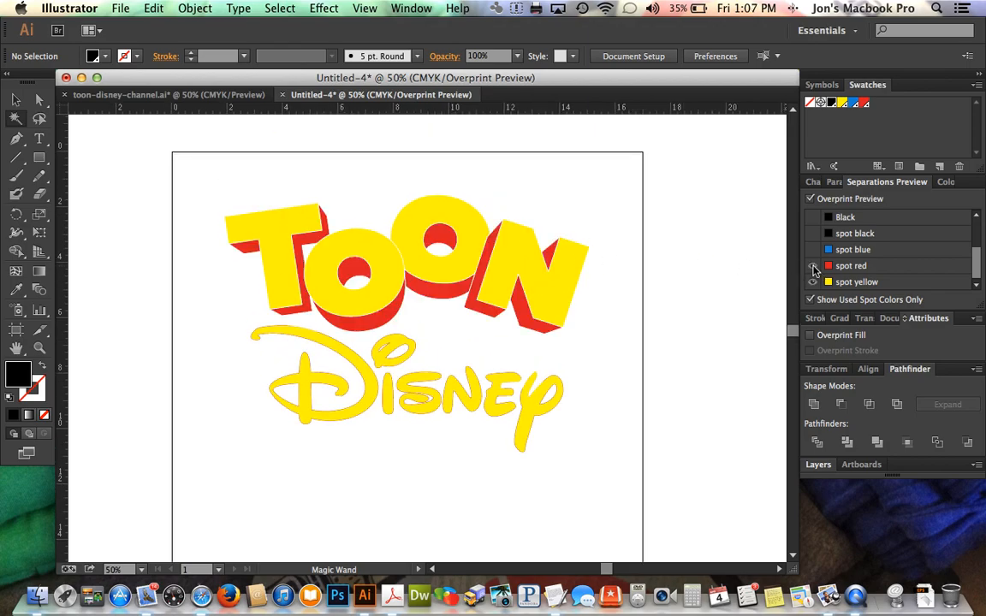
left_click(812, 265)
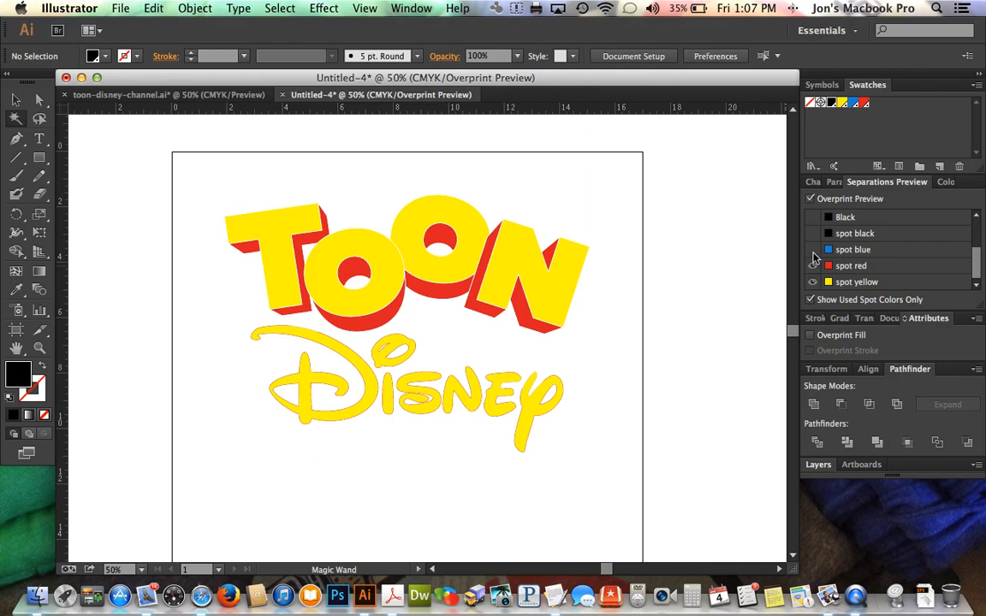
left_click(812, 248)
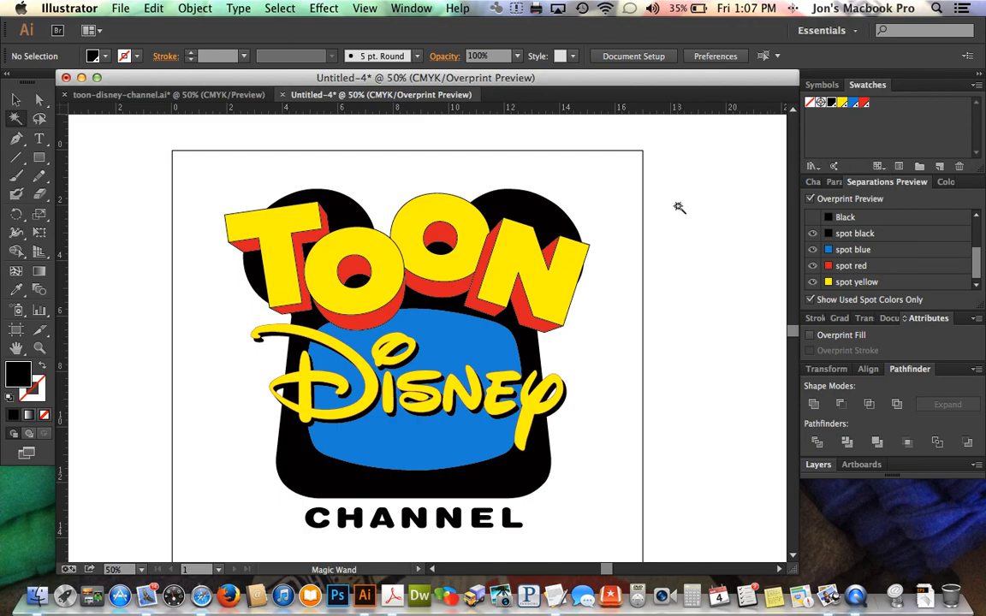
mouse_move(702, 218)
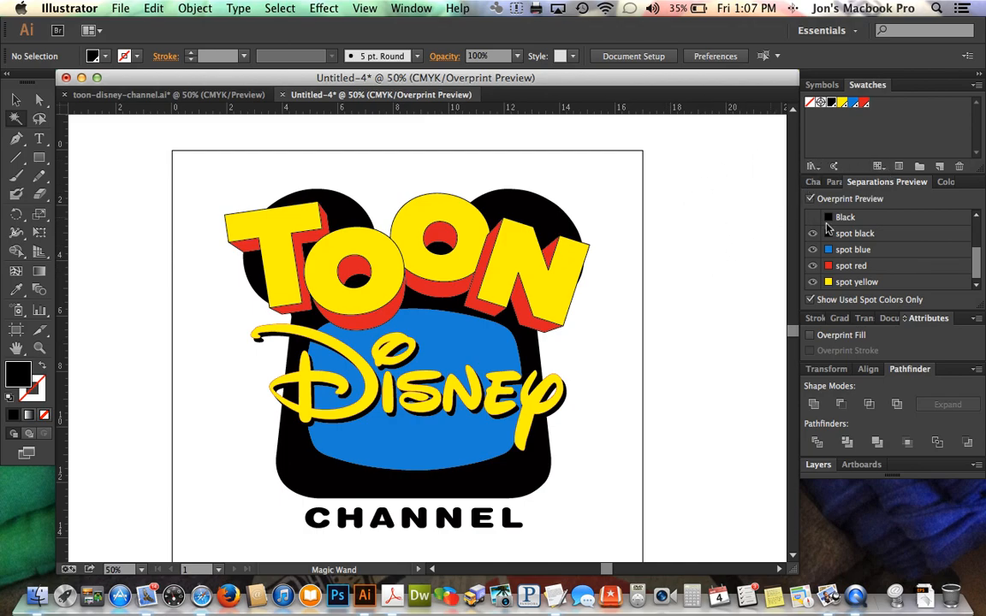
mouse_move(919, 166)
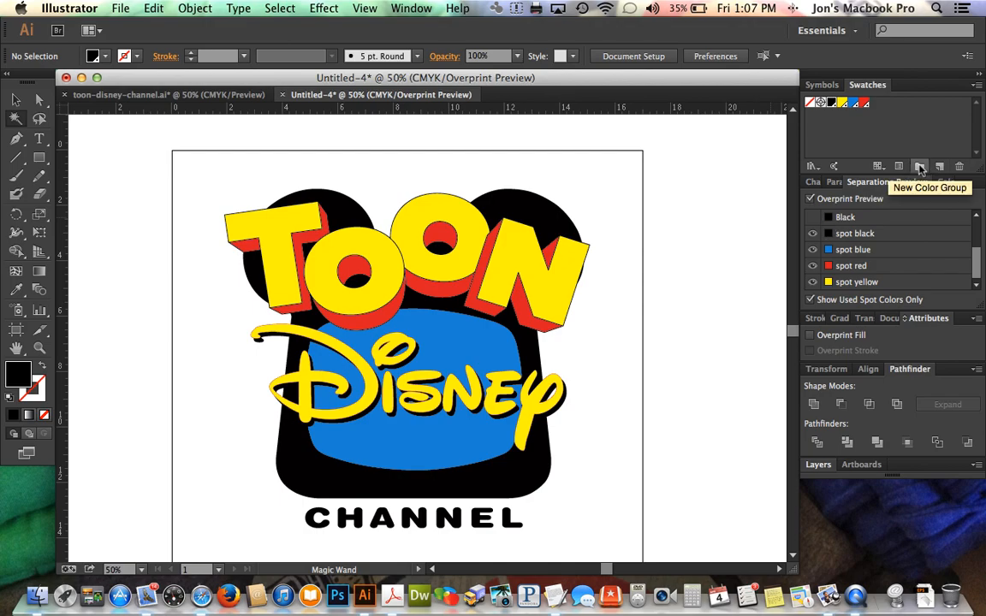
- Create a 'disney toon' color group from the selected artwork and open Recolor Artwork
left_click(920, 166)
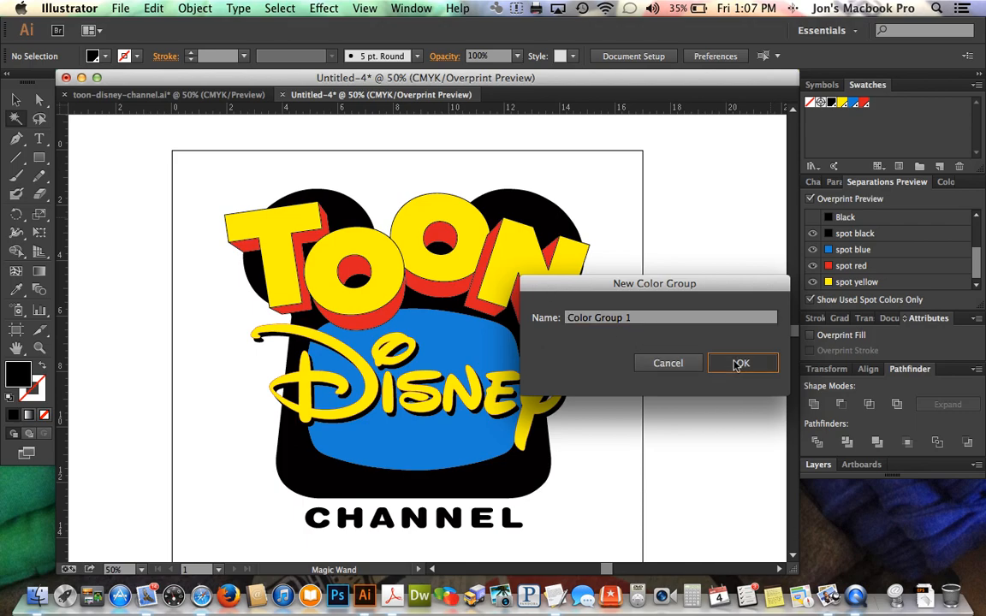
left_click(741, 363)
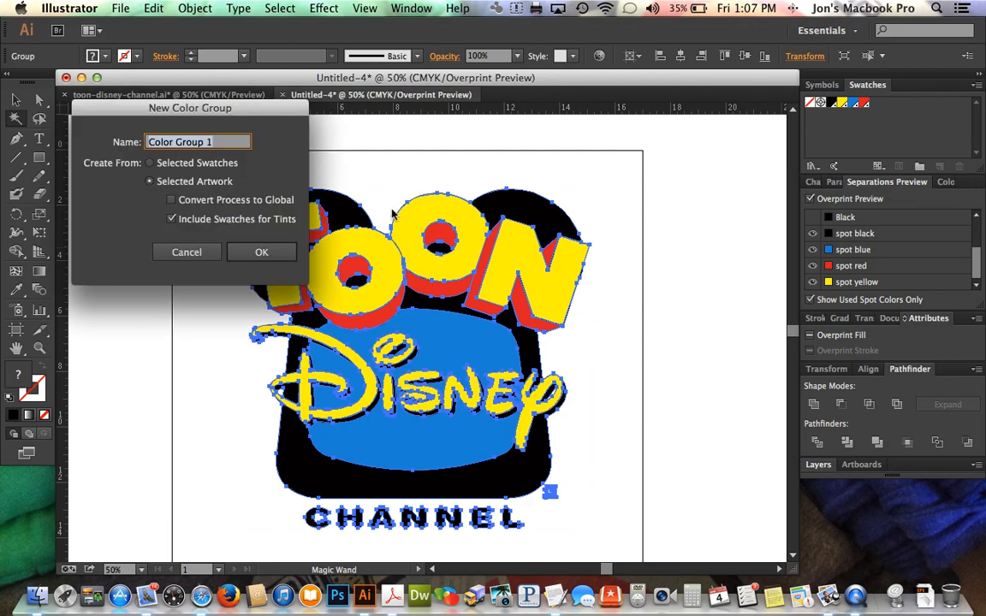
type("dis")
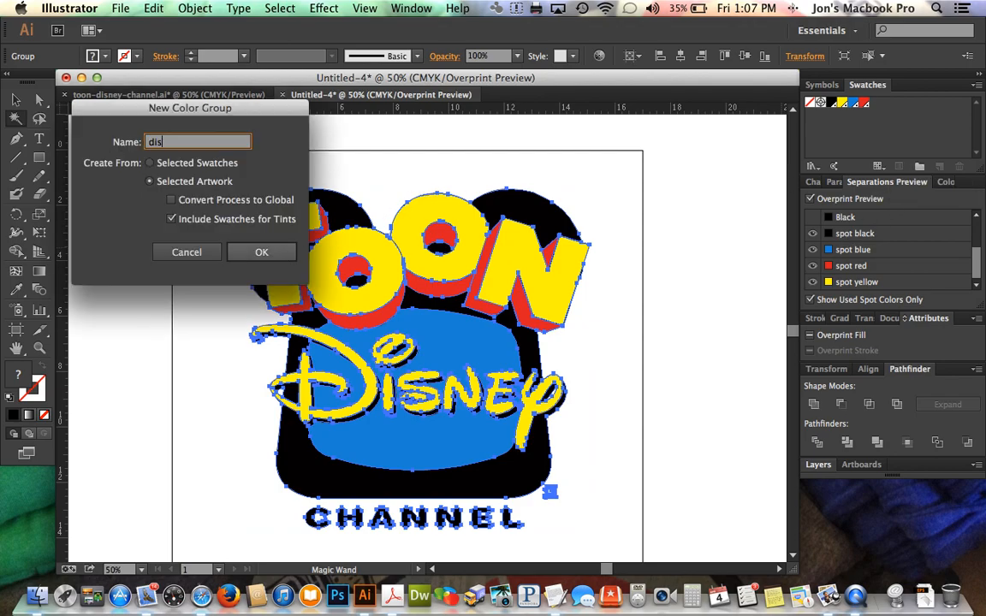
left_click(262, 252)
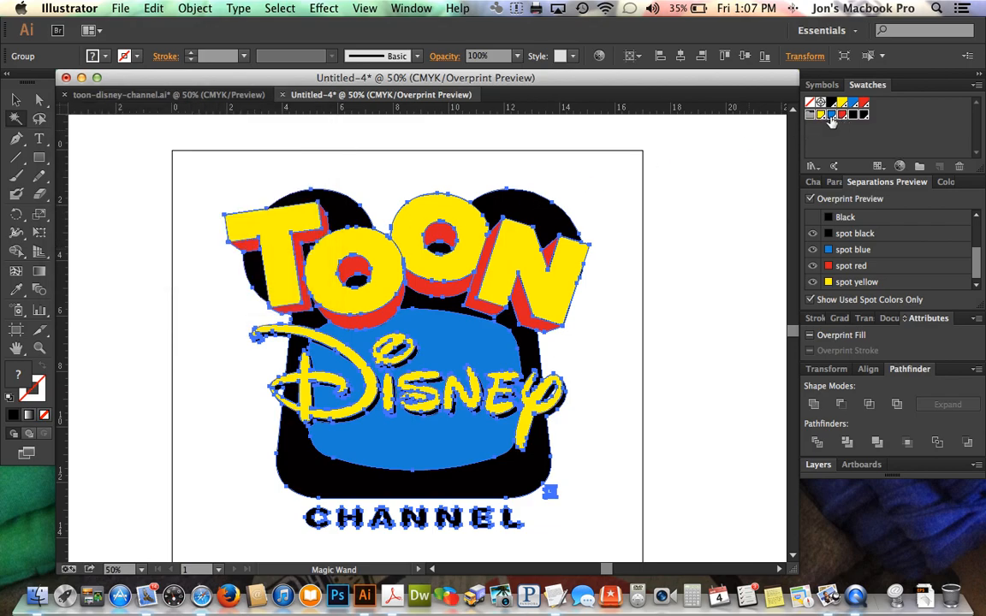
mouse_move(815, 124)
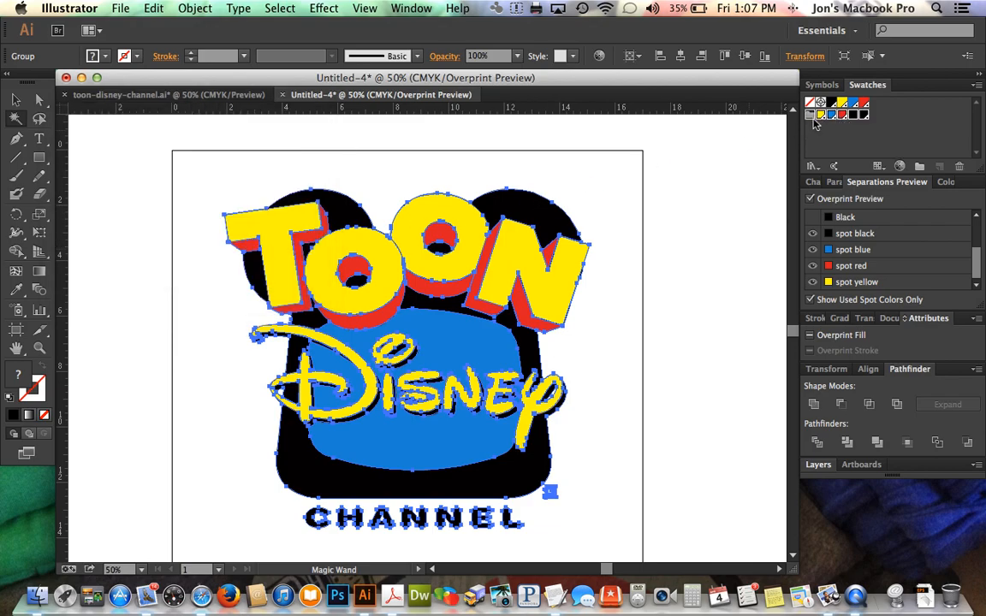
mouse_move(899, 166)
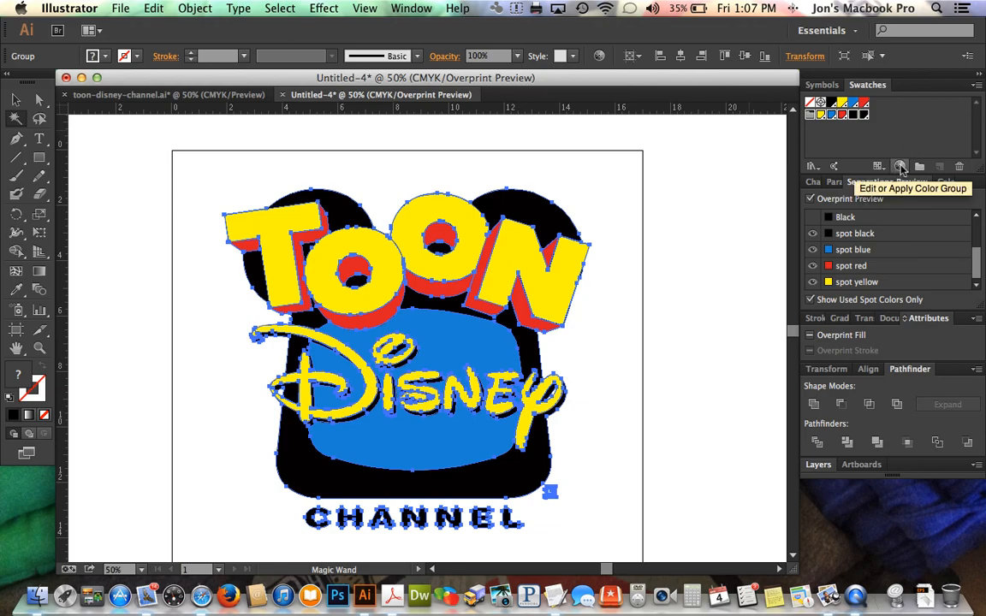
mouse_move(901, 170)
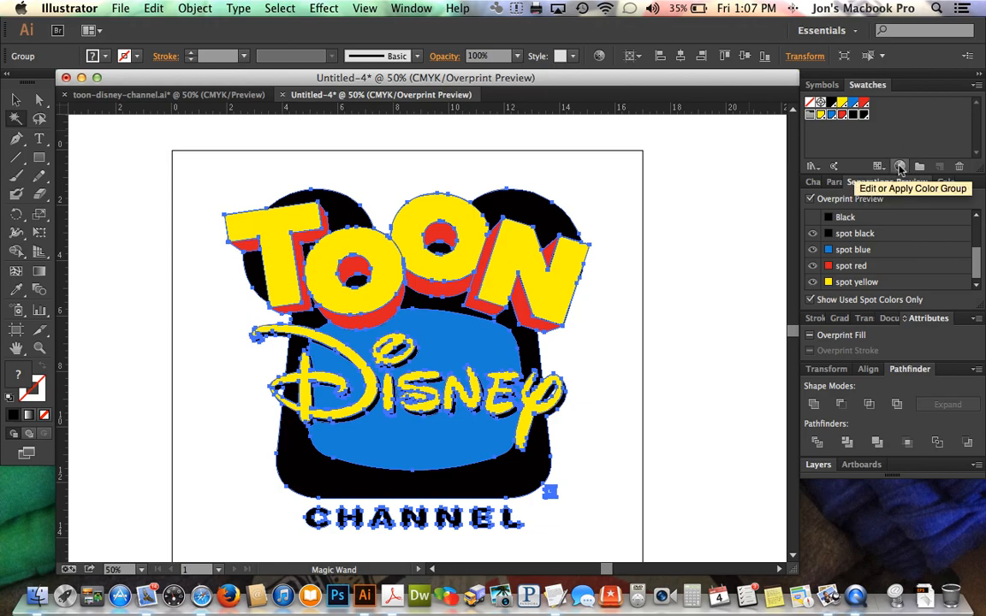
left_click(899, 166)
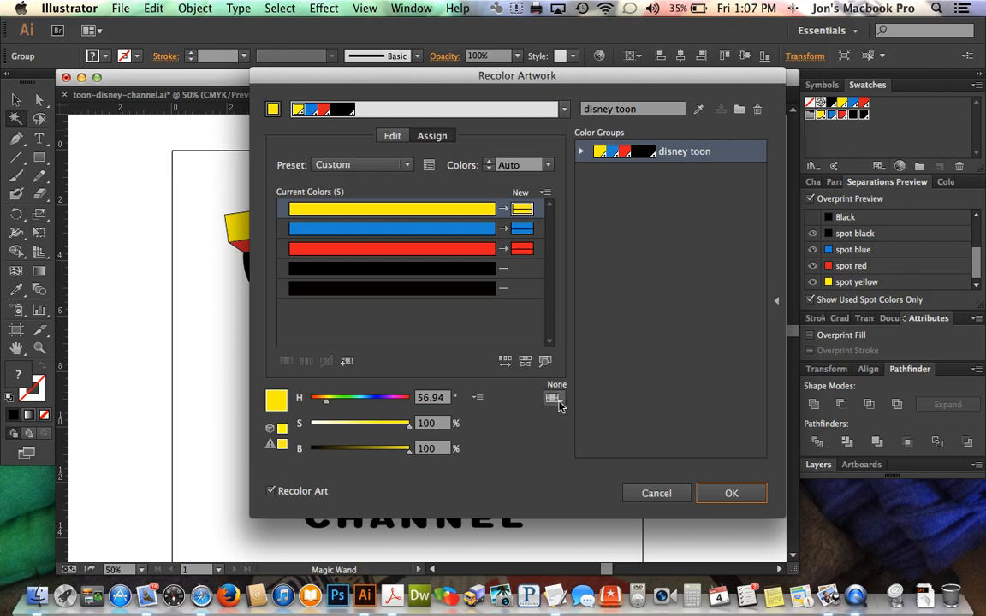
- Limit colors to PANTONE+ Solid Uncoated and save changes to the 'disney toon' group
left_click(553, 397)
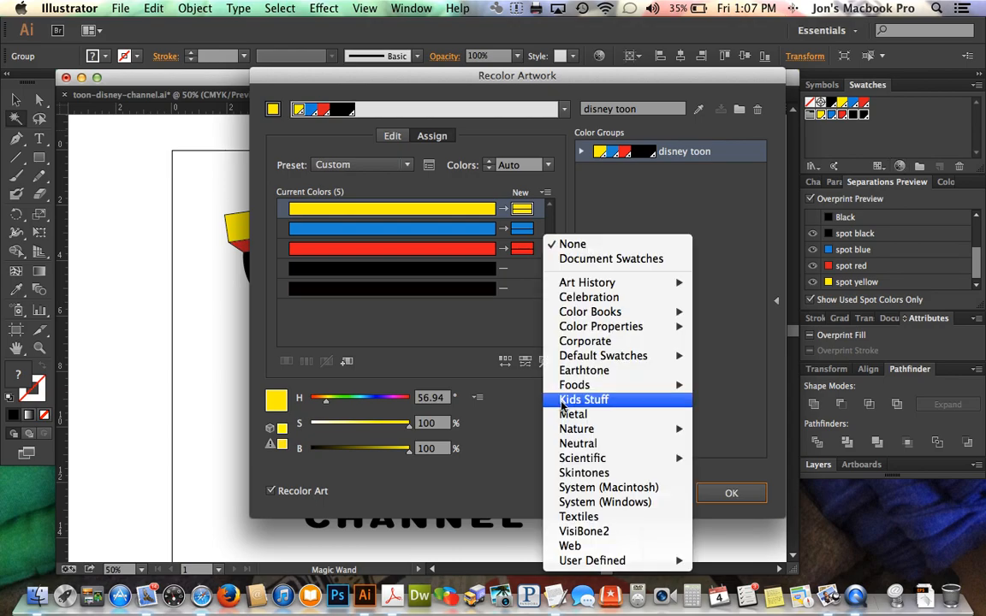
mouse_move(589, 312)
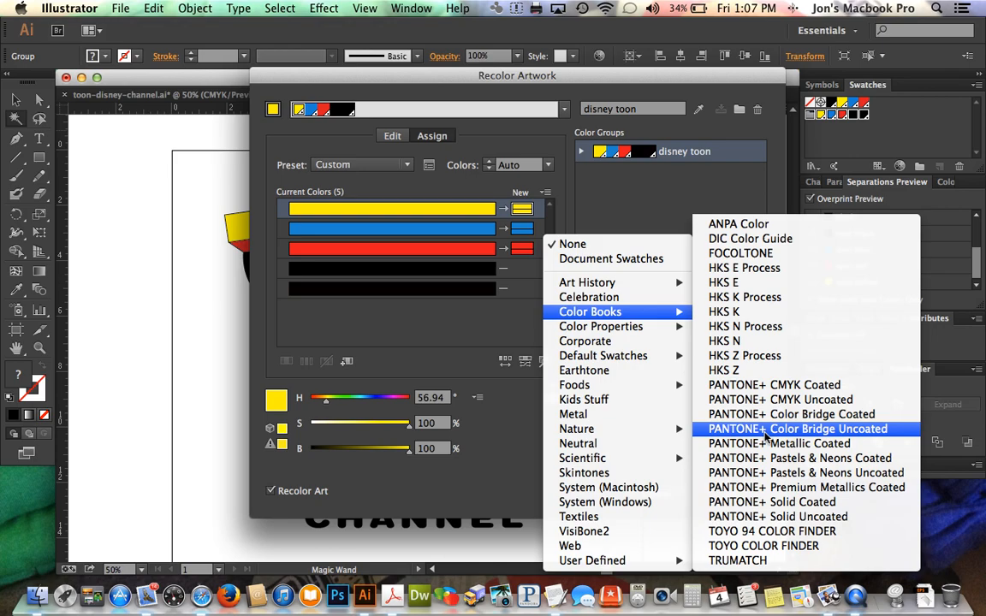
mouse_move(777, 516)
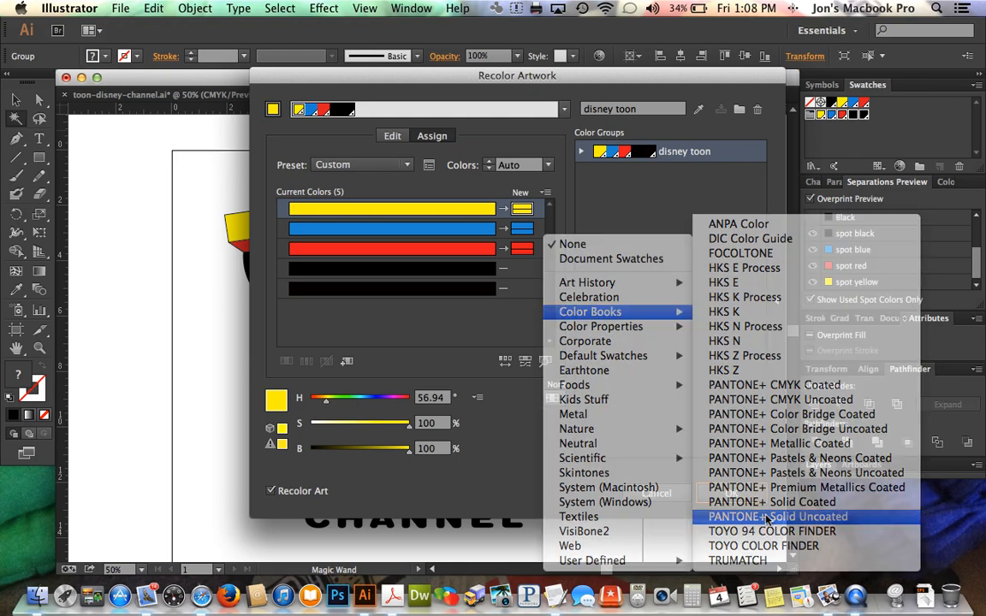
left_click(777, 516)
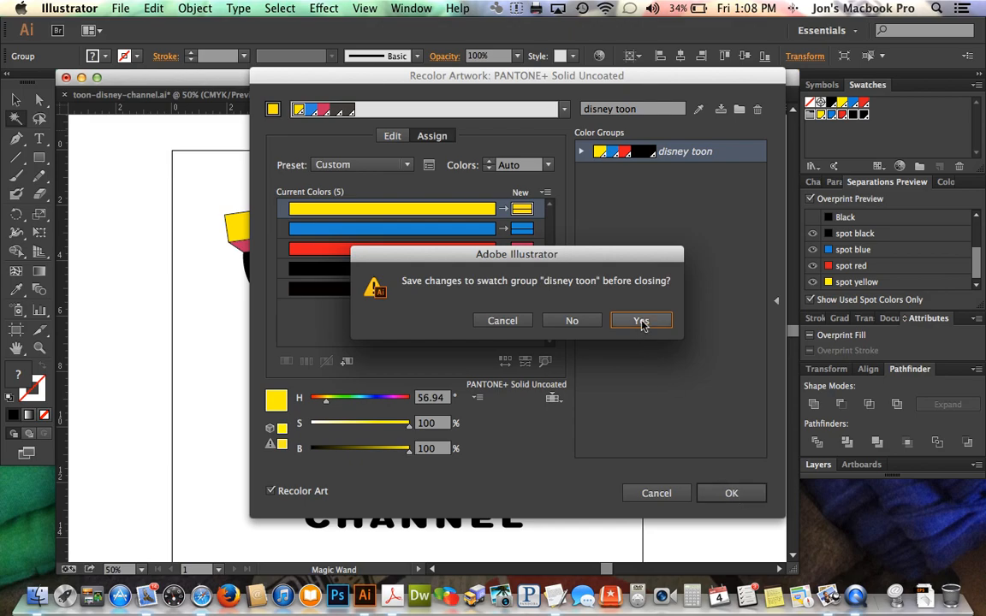
left_click(640, 320)
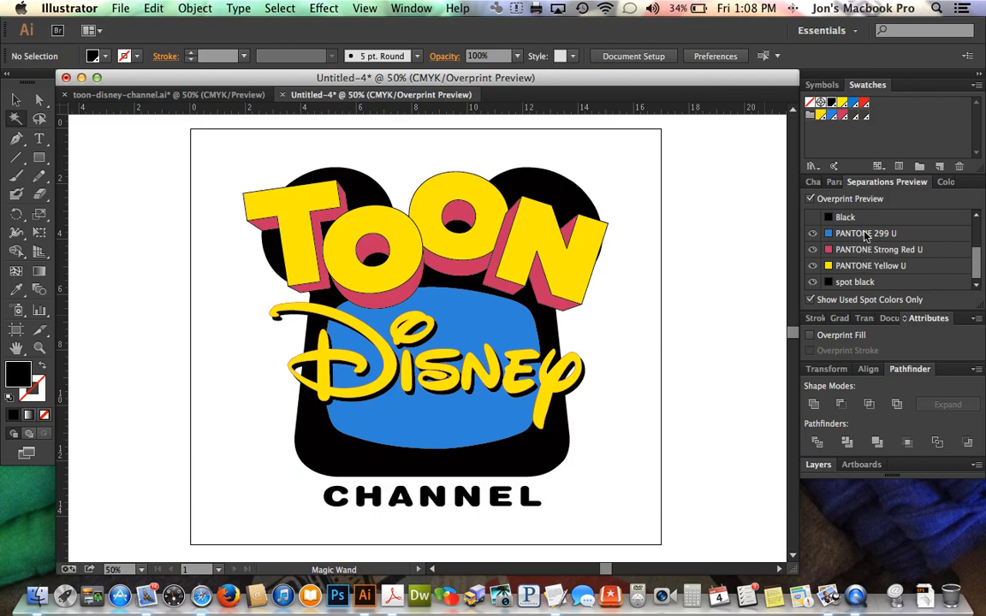
mouse_move(885, 240)
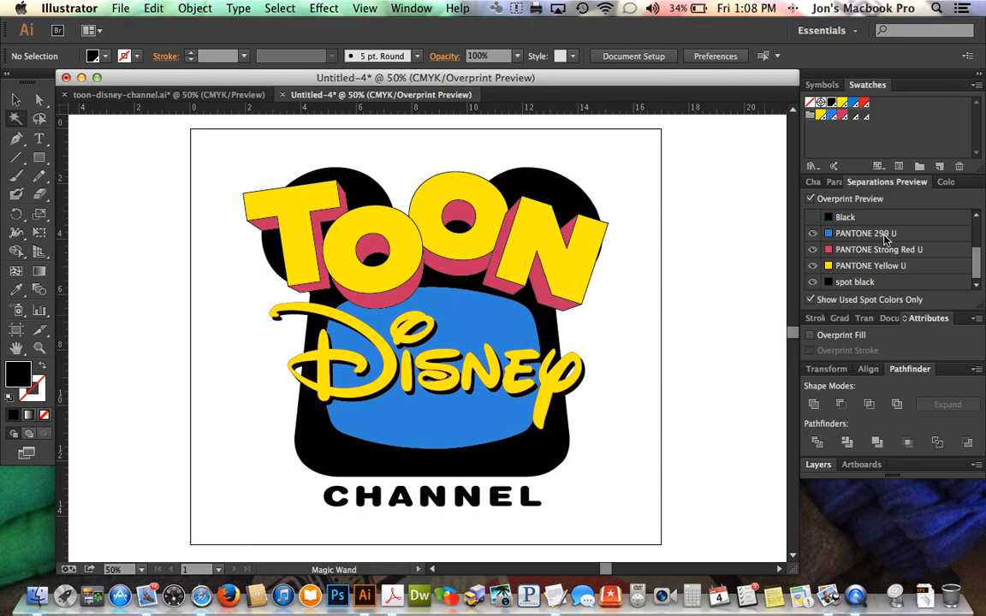
mouse_move(874, 276)
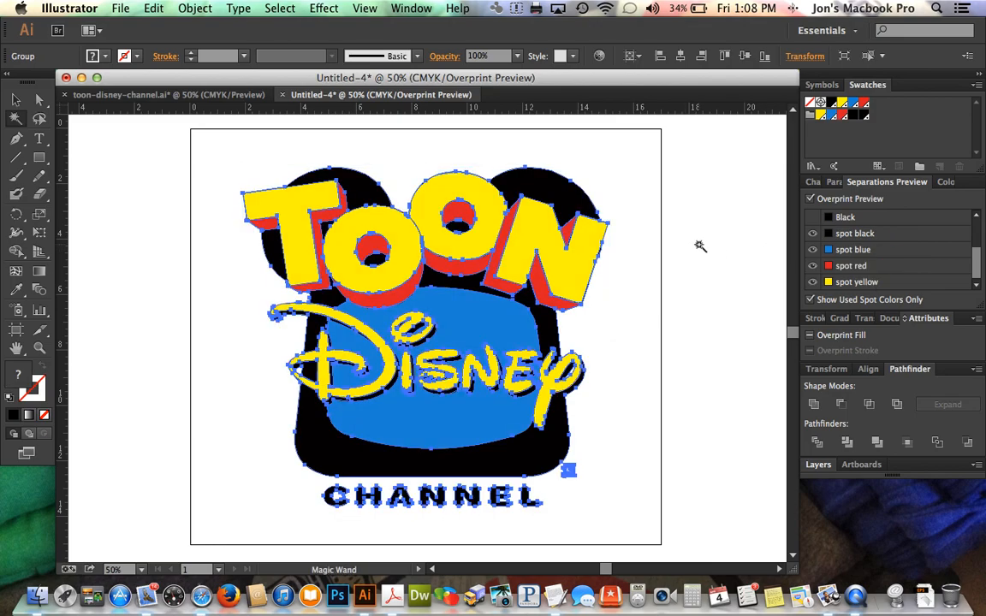
- Deselect the reverted logo by clicking an empty area of the artboard
left_click(700, 242)
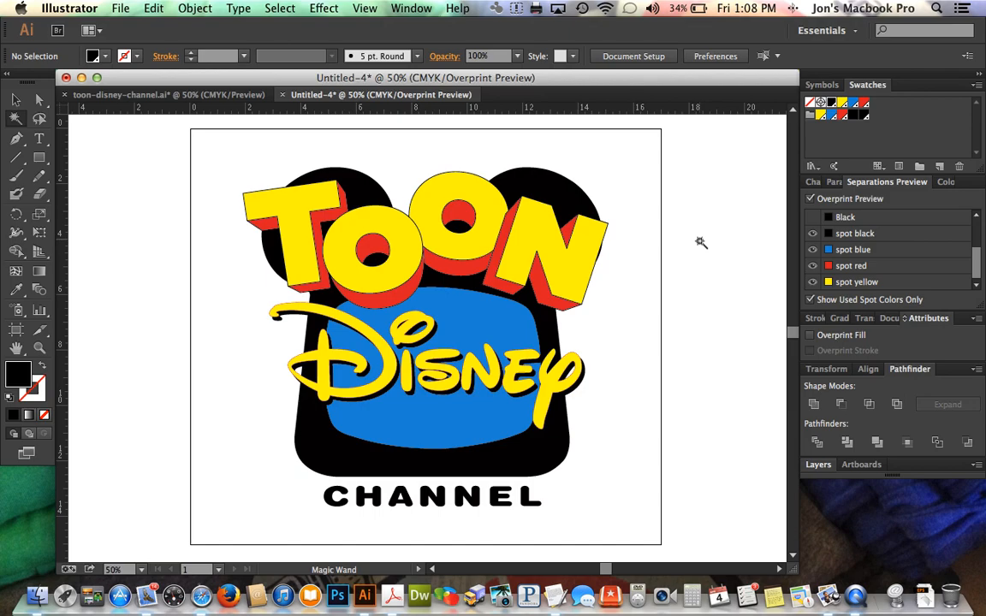
- Preview separations with spot black, blue and red hidden, leaving only the yellow plate
key("cmd+y")
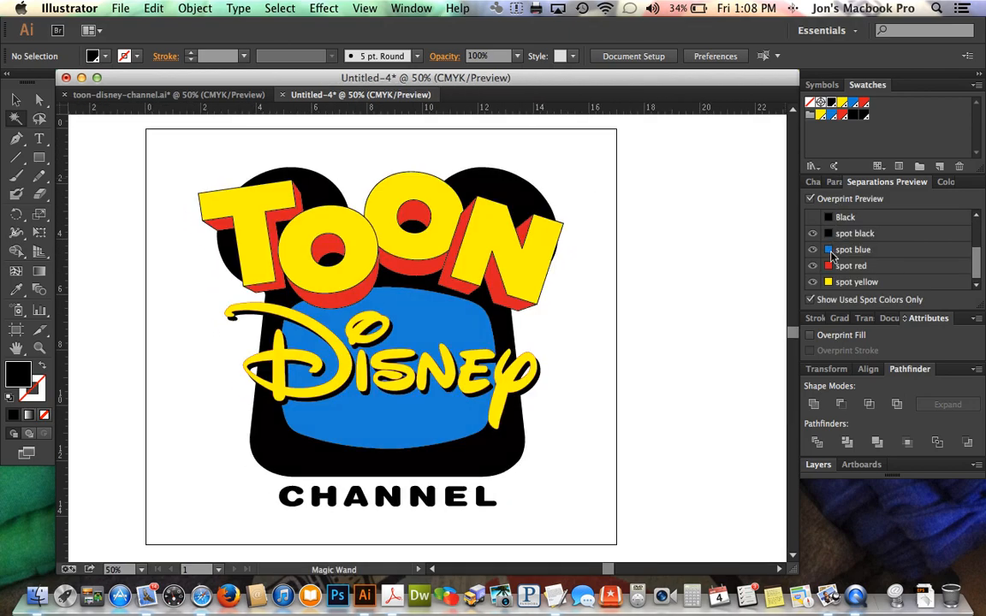
left_click(812, 232)
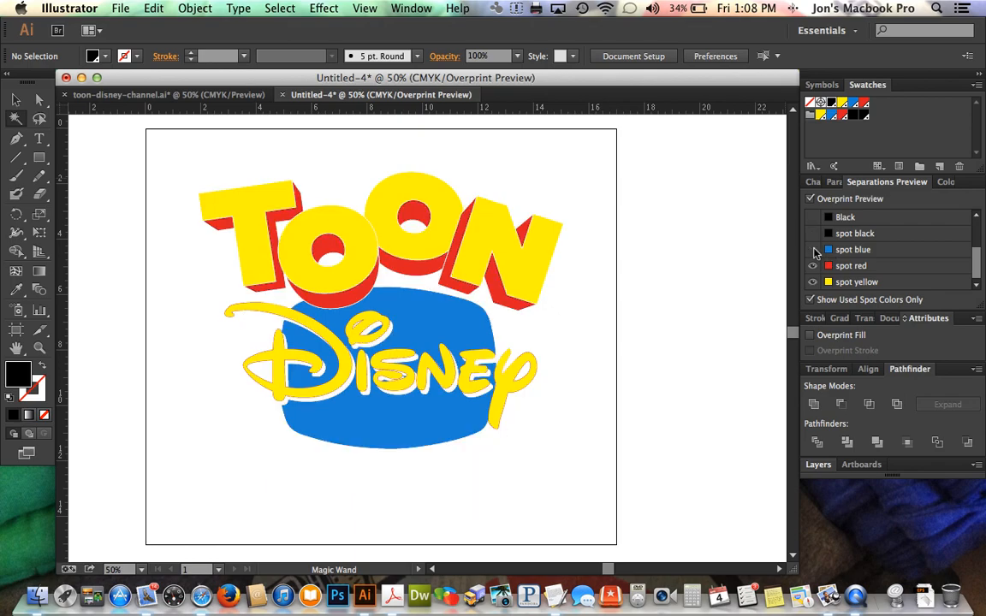
left_click(813, 265)
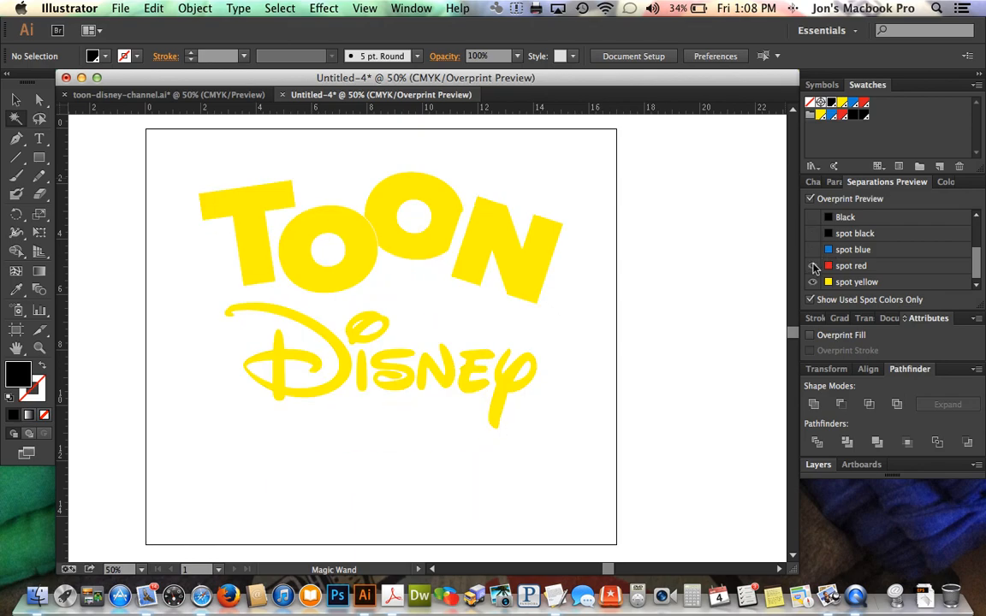
left_click(812, 233)
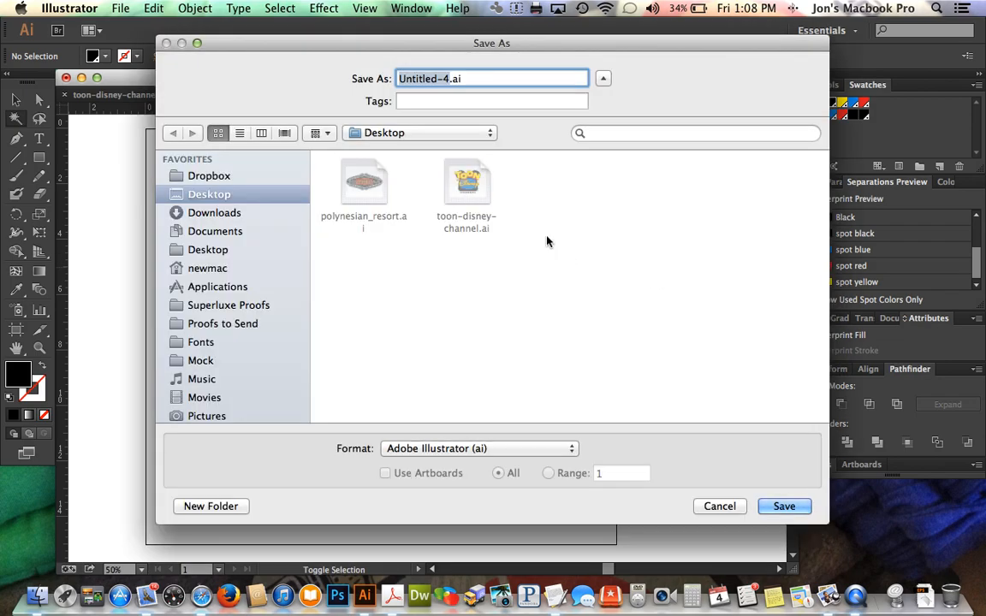
mouse_move(475, 192)
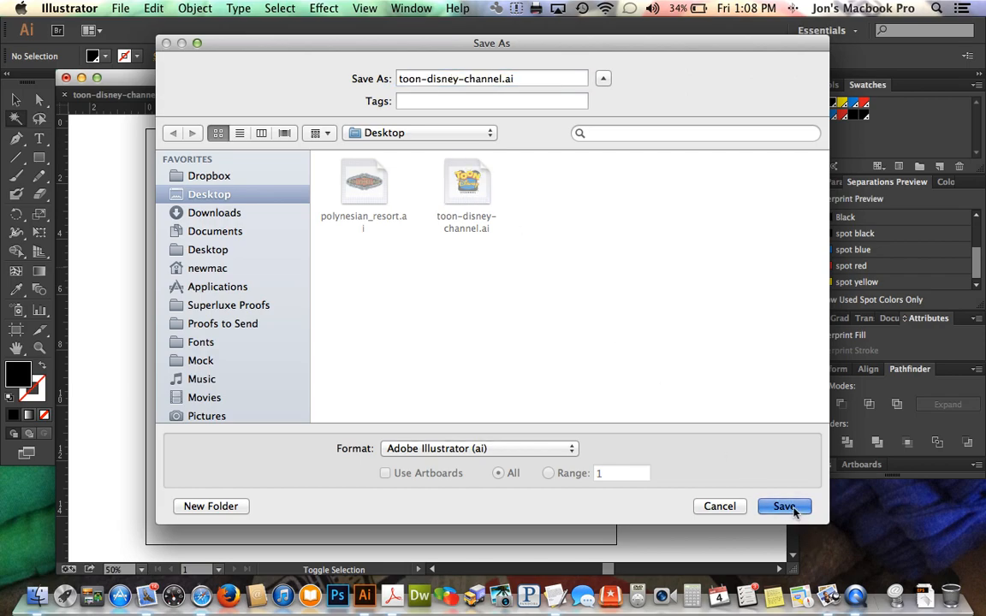
- Save toon-disney-channel.ai to the Desktop and accept the default Illustrator Options
left_click(782, 505)
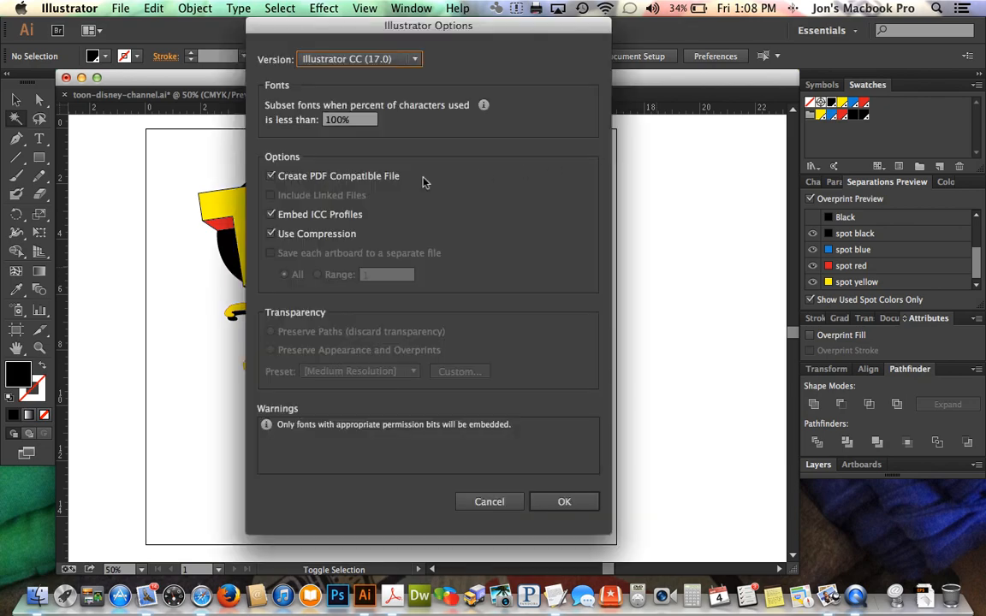
left_click(564, 501)
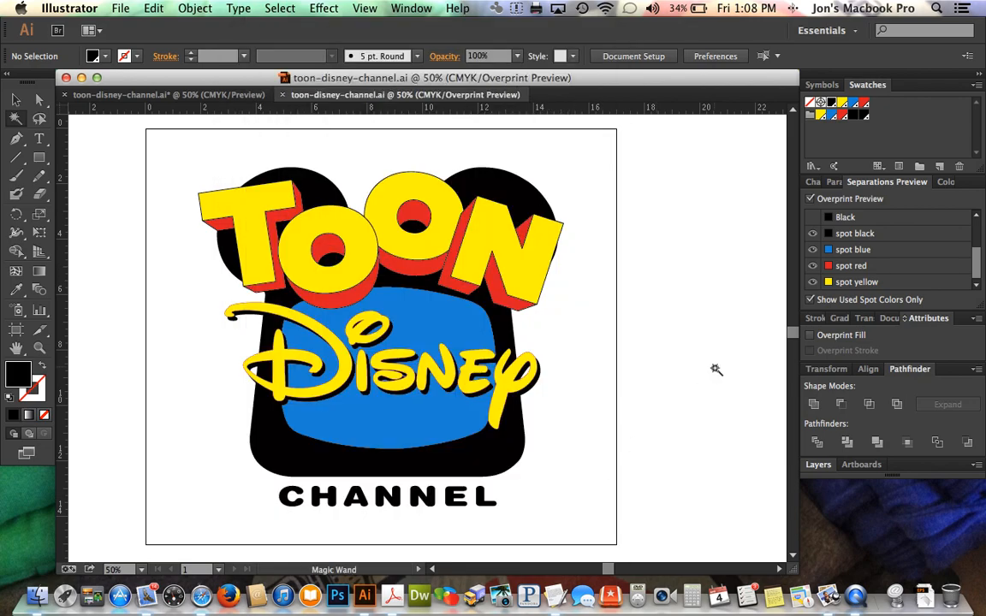